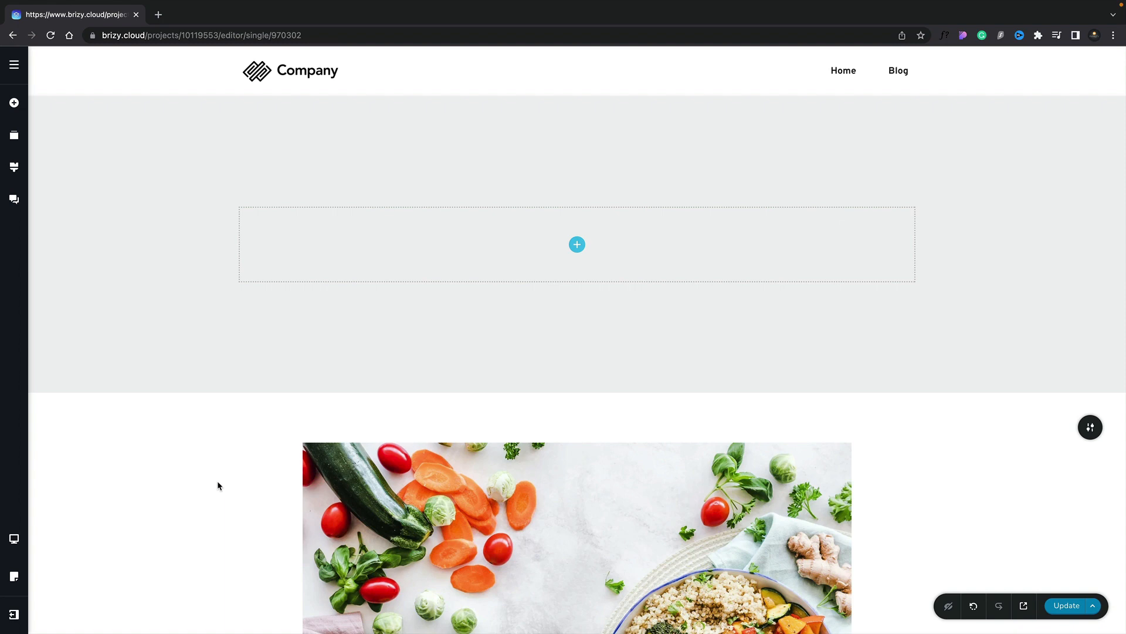
{"action": "mouse_move", "coordinate": [225, 475]}
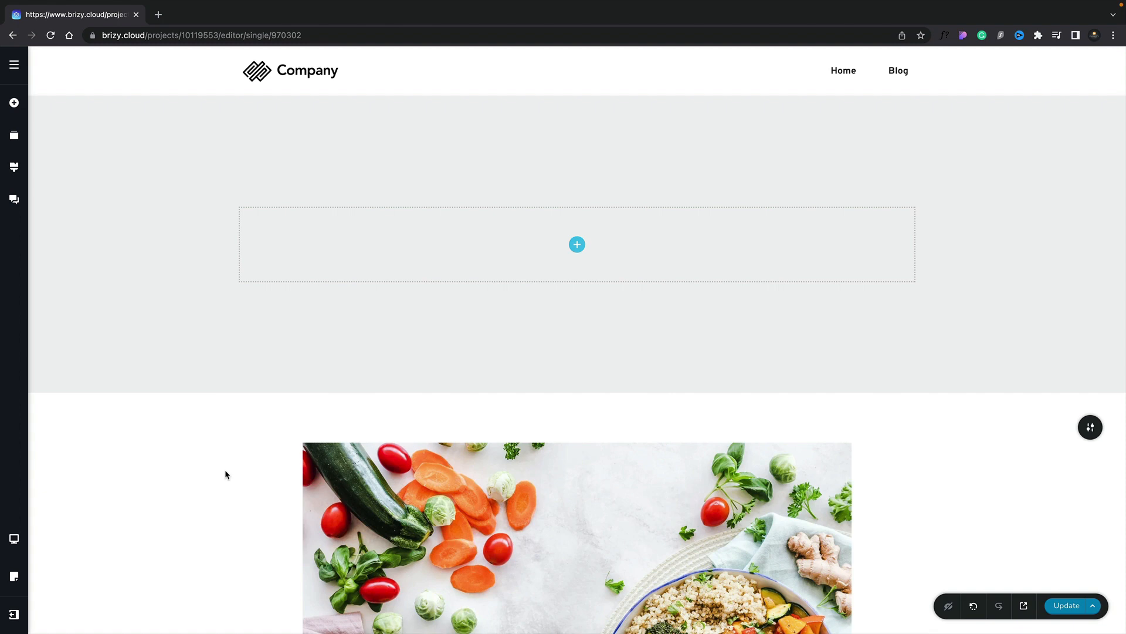
{"action": "mouse_move", "coordinate": [184, 553]}
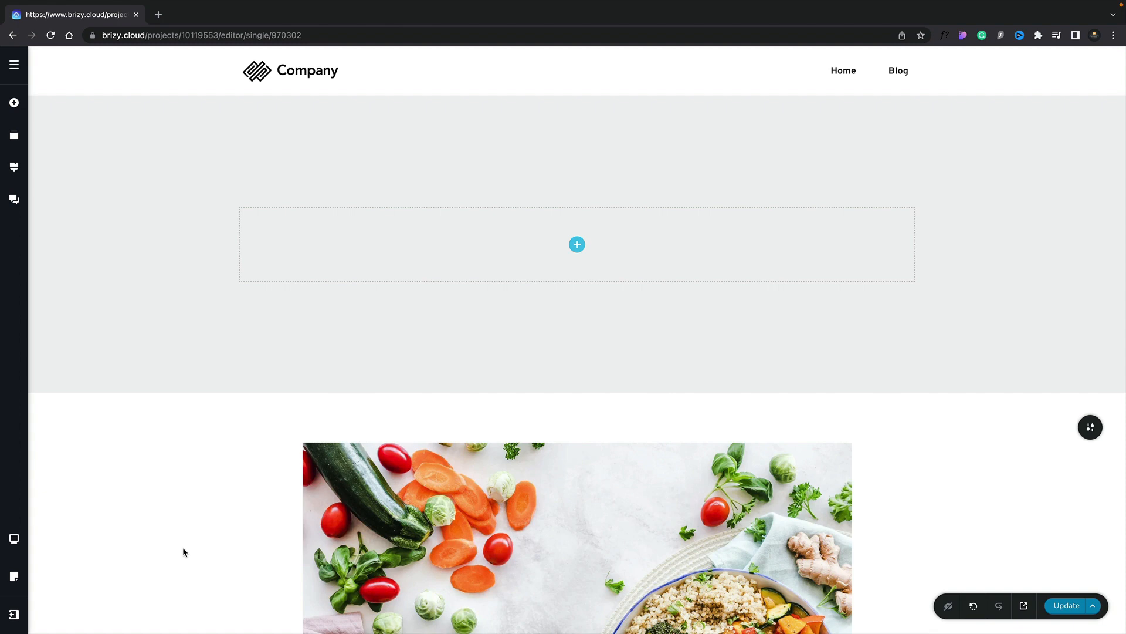
Step: Insert the dynamic post Title element into the empty header block
{"action": "scroll", "scroll_direction": "down", "scroll_amount": 3}
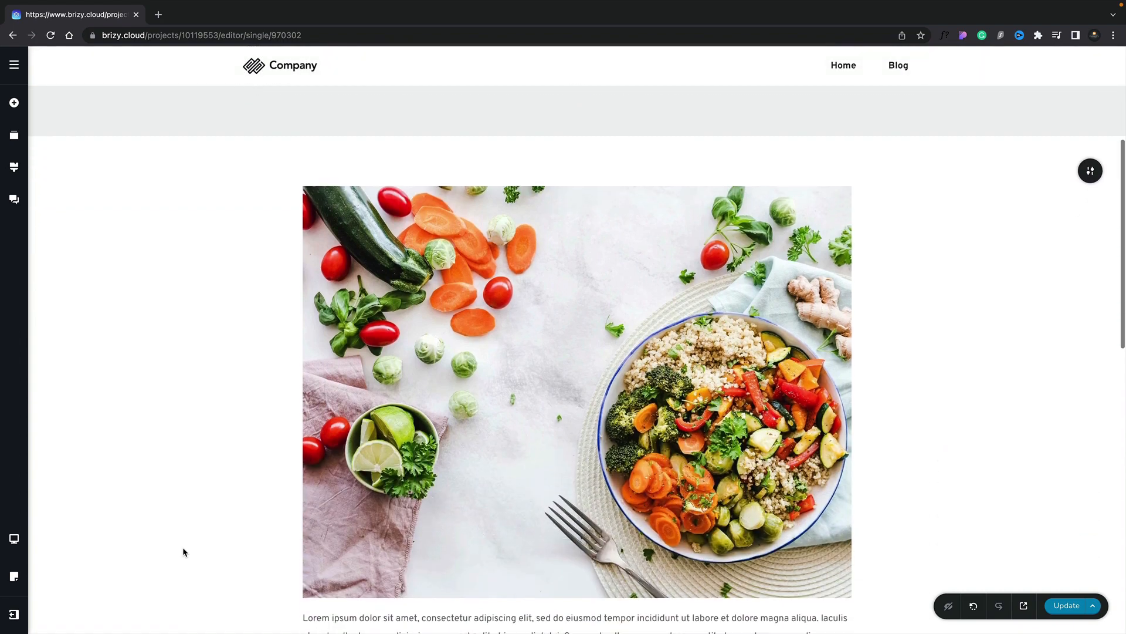
{"action": "scroll", "scroll_direction": "down", "scroll_amount": 3}
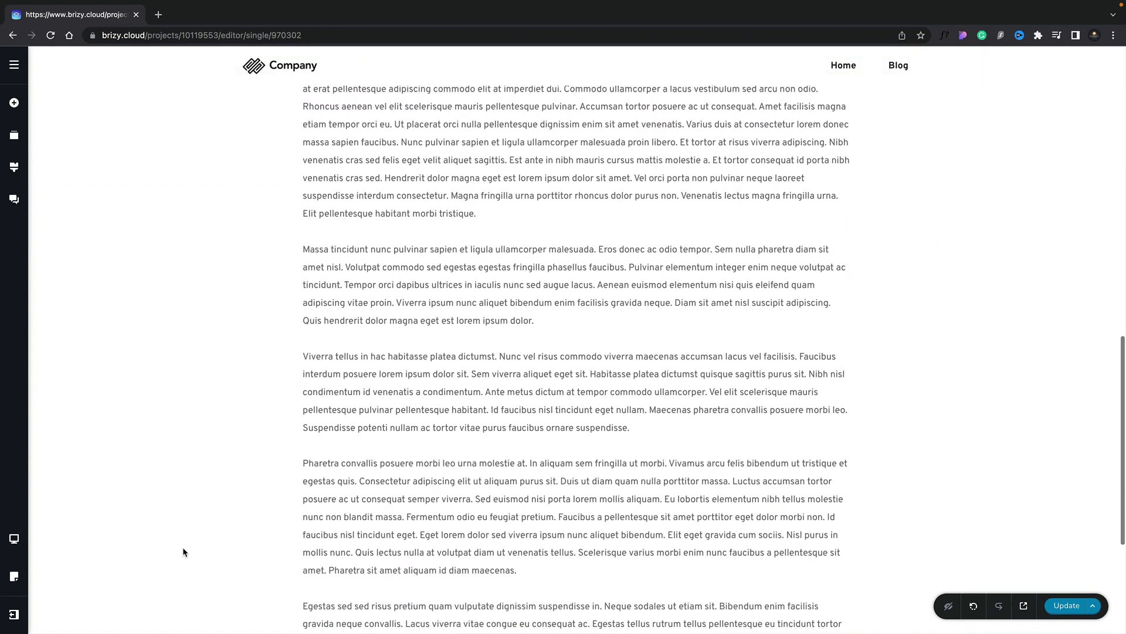
{"action": "scroll", "scroll_direction": "up", "scroll_amount": 3}
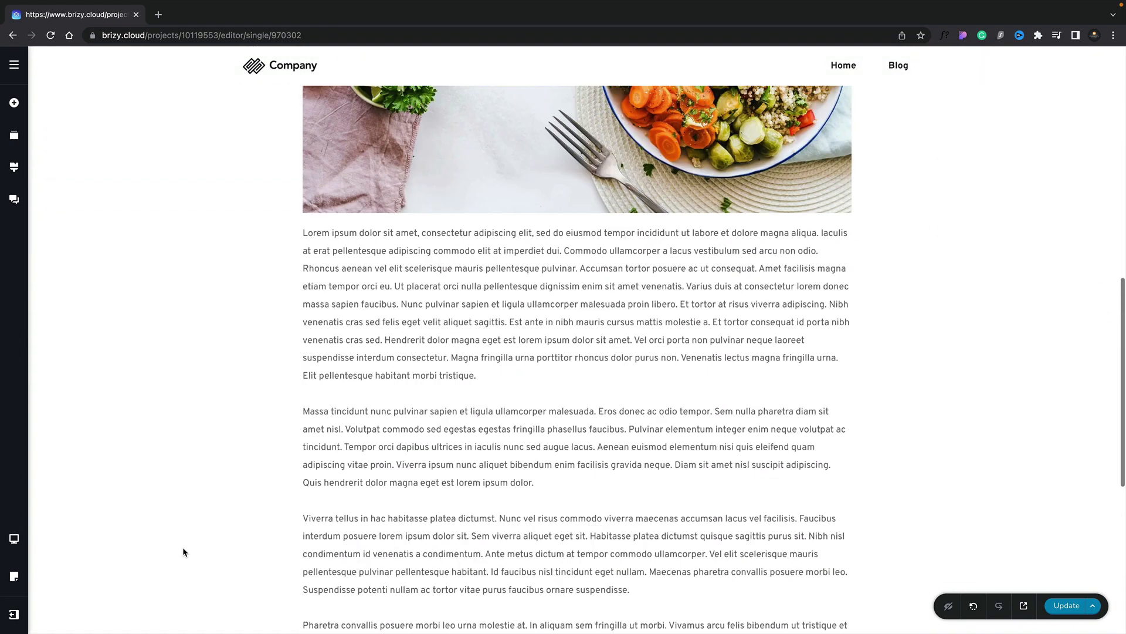
{"action": "scroll", "scroll_direction": "up", "scroll_amount": 3}
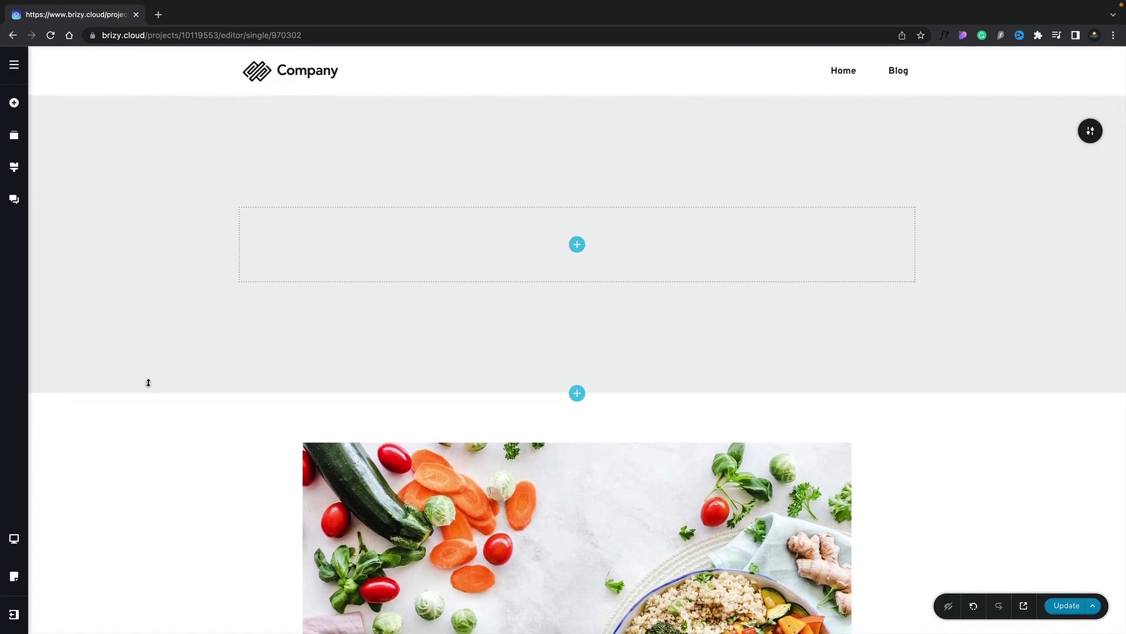
{"action": "mouse_move", "coordinate": [160, 459]}
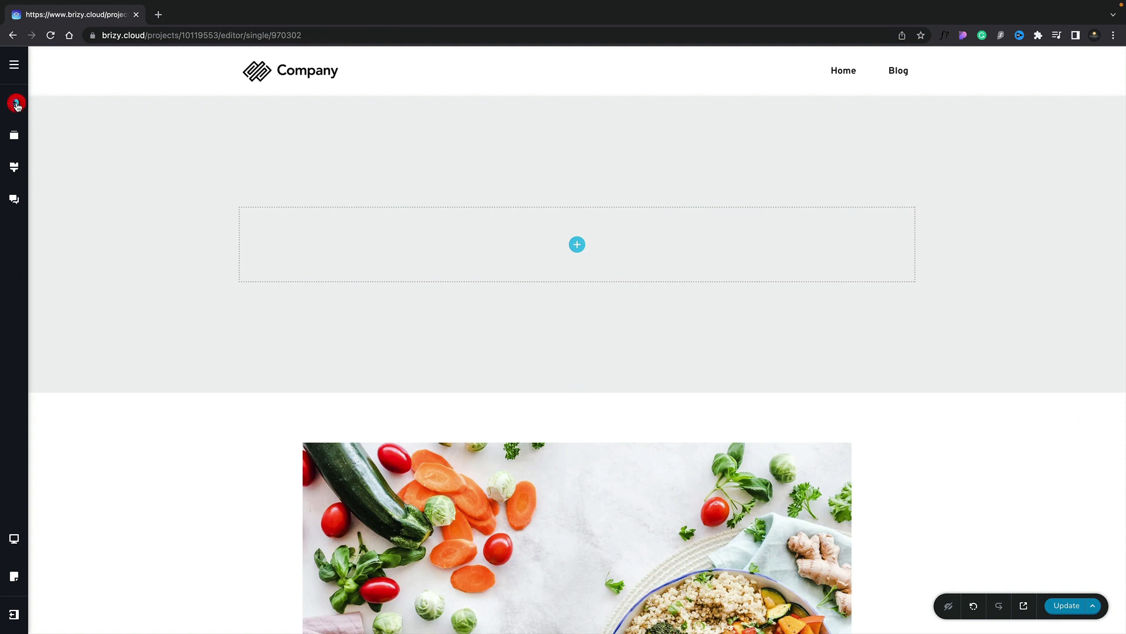
{"action": "left_click", "coordinate": [14, 103]}
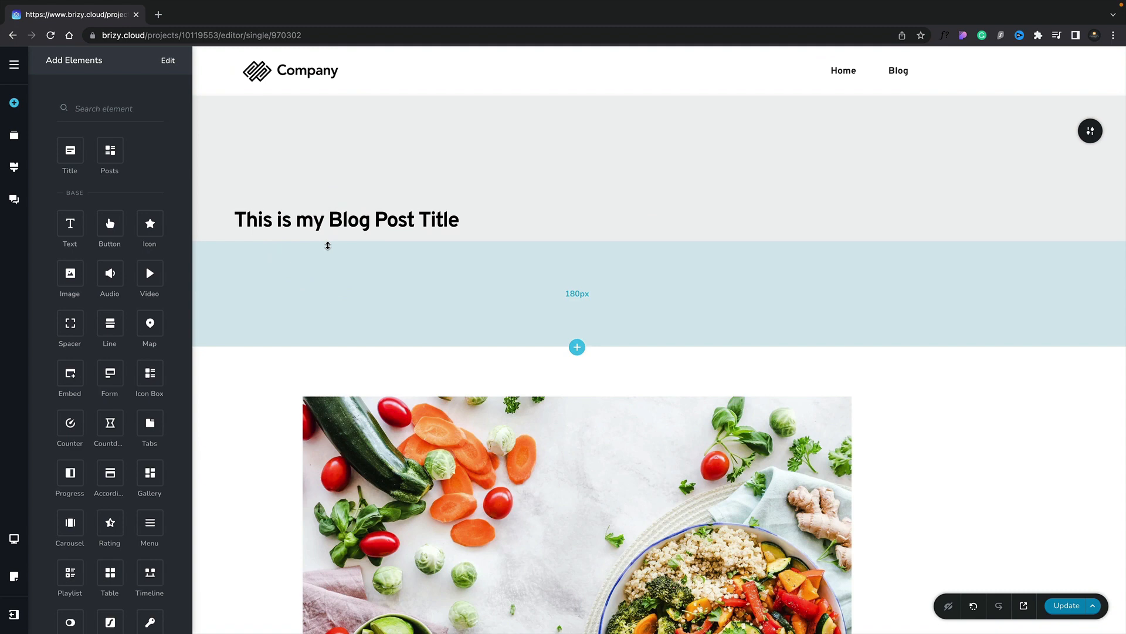
{"action": "mouse_move", "coordinate": [284, 247]}
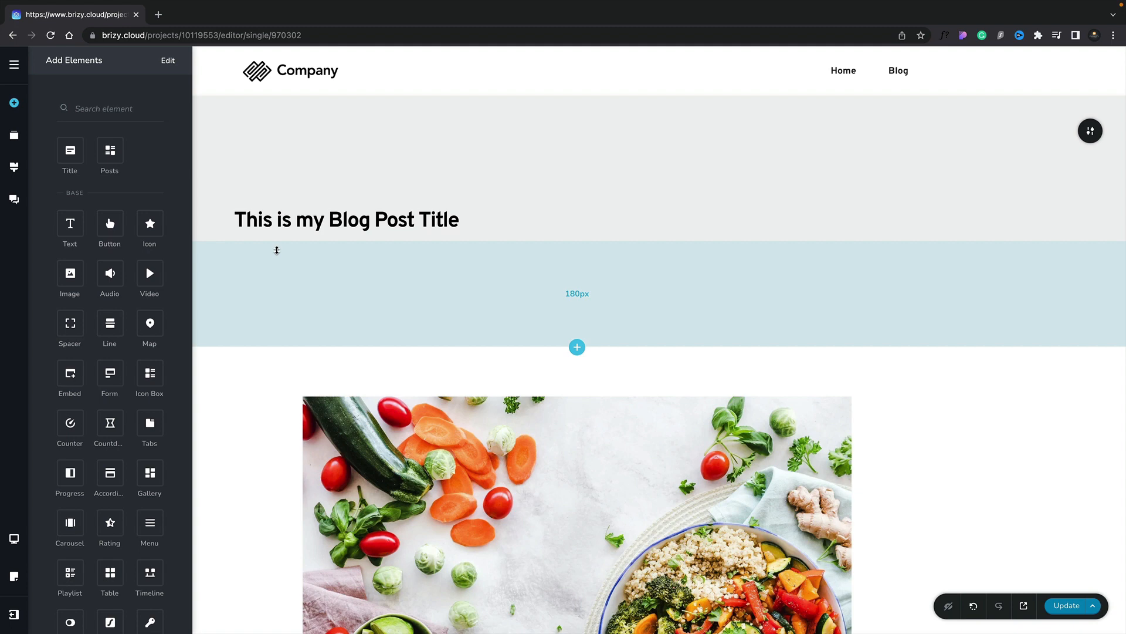
{"action": "left_click", "coordinate": [345, 219]}
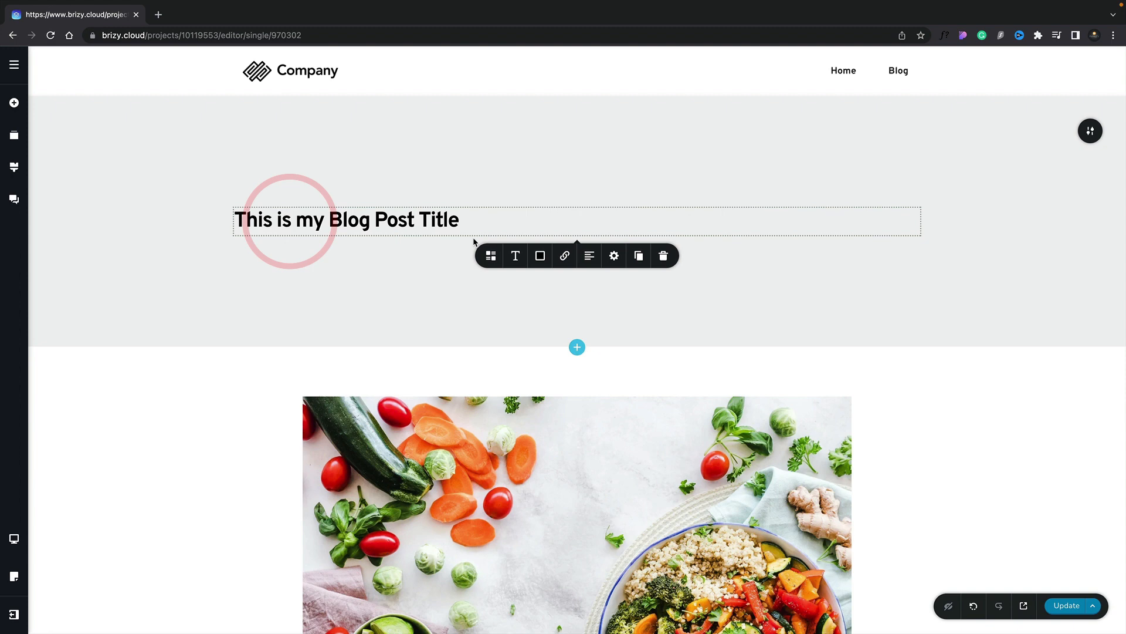
Step: Style the title as Heading 1 and centre it in the header block
{"action": "left_click", "coordinate": [516, 256]}
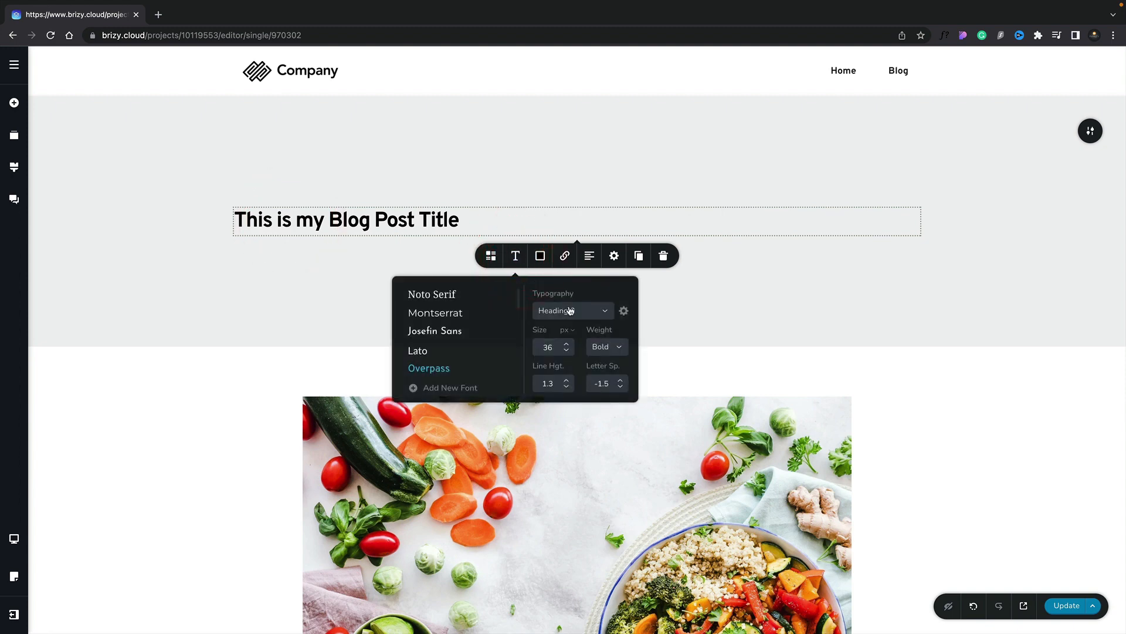
{"action": "left_click", "coordinate": [572, 310]}
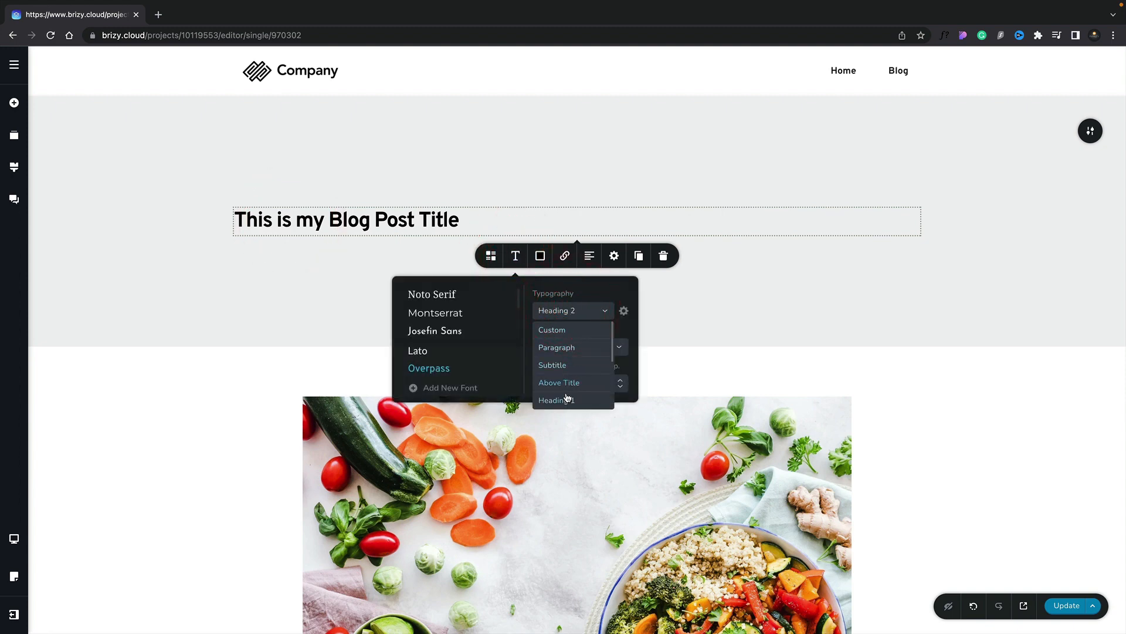
{"action": "left_click", "coordinate": [557, 400]}
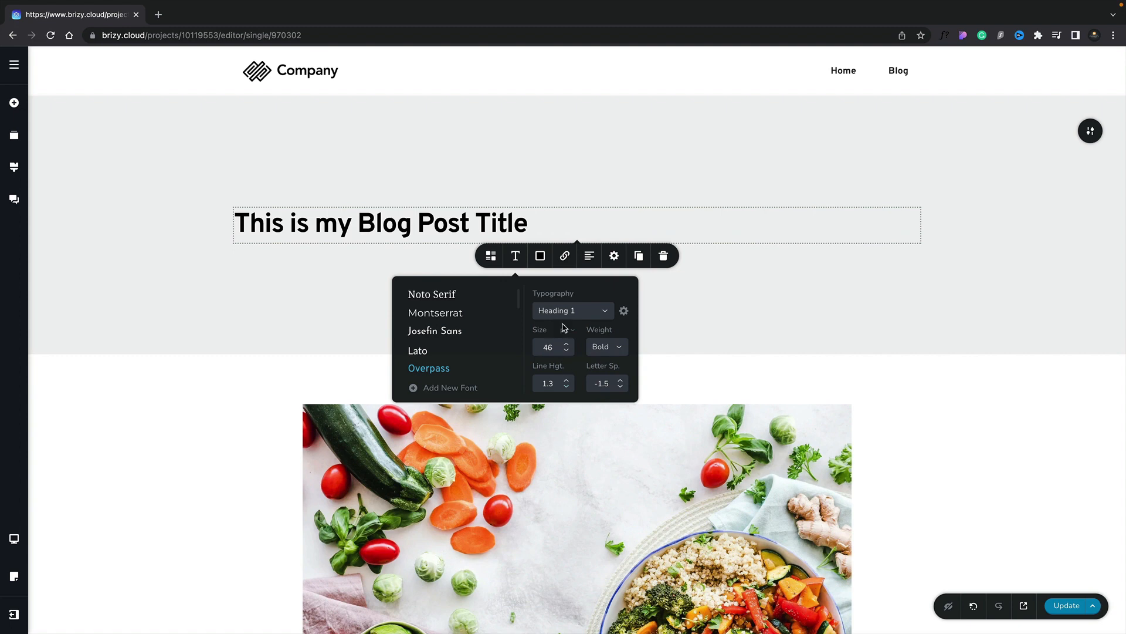
{"action": "mouse_move", "coordinate": [579, 294]}
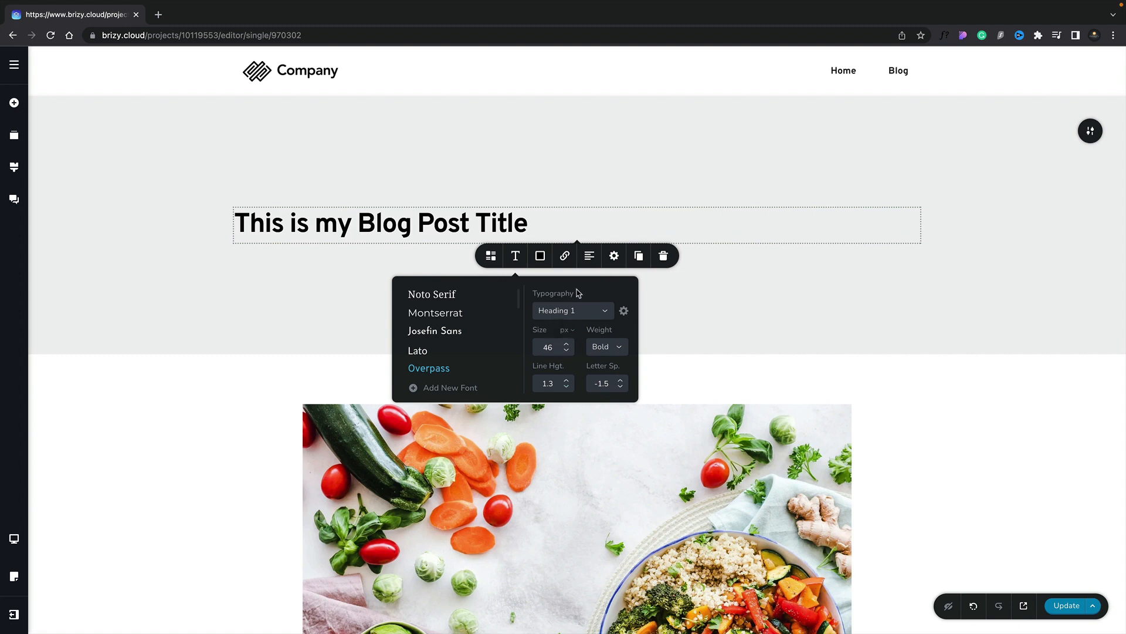
{"action": "left_click", "coordinate": [589, 256]}
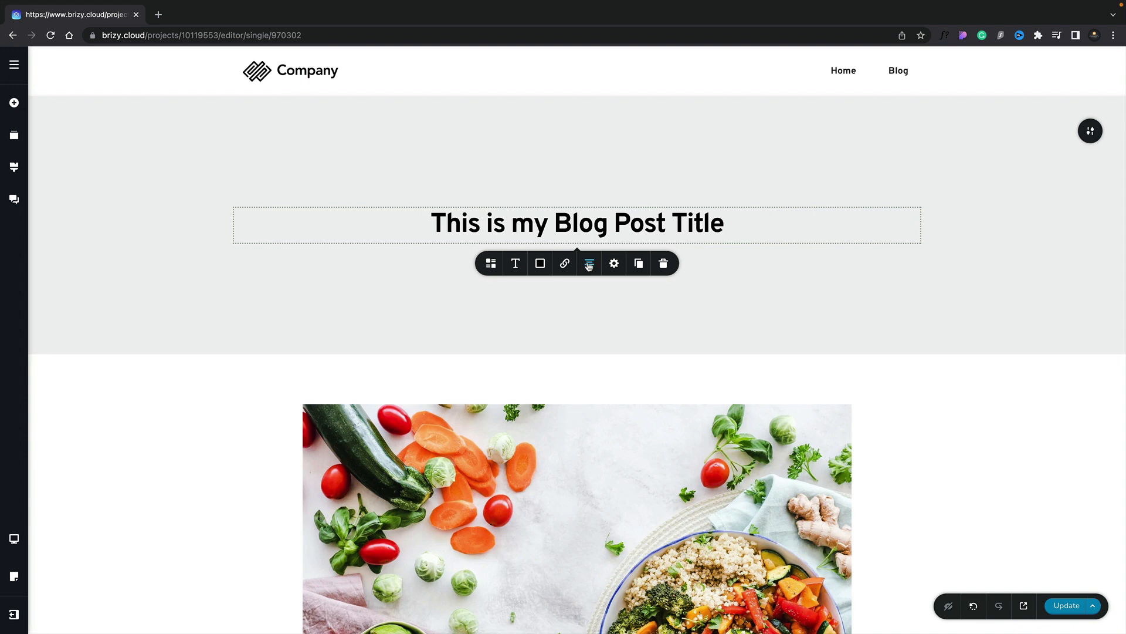
Step: Add a Text element under the title and bind it to the post Excerpt
{"action": "left_click", "coordinate": [13, 103]}
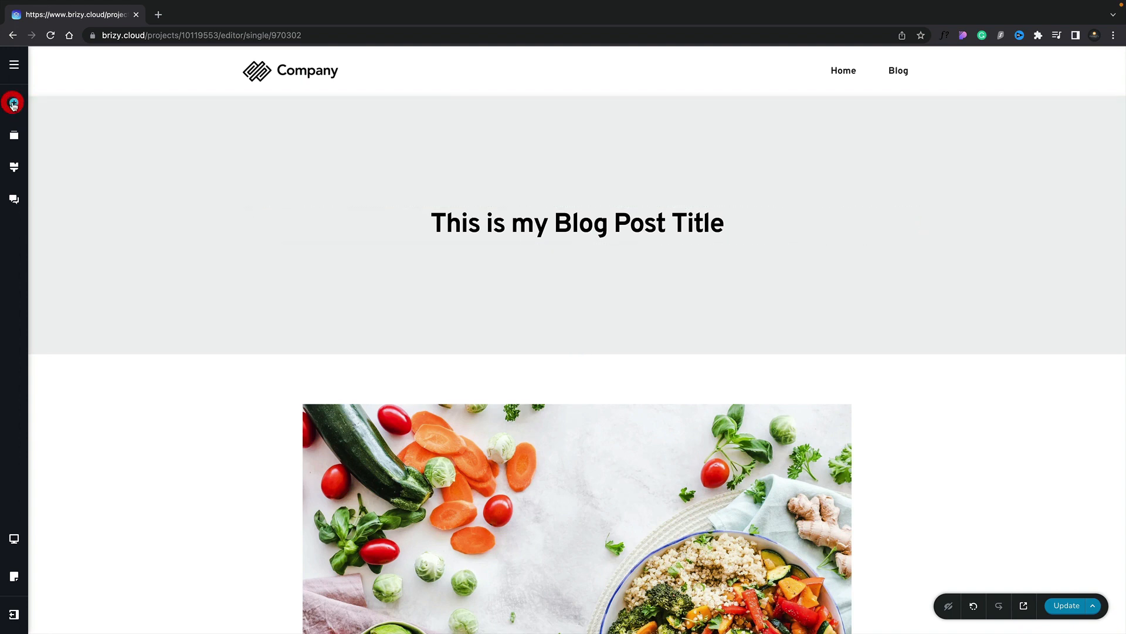
{"action": "left_click", "coordinate": [12, 103]}
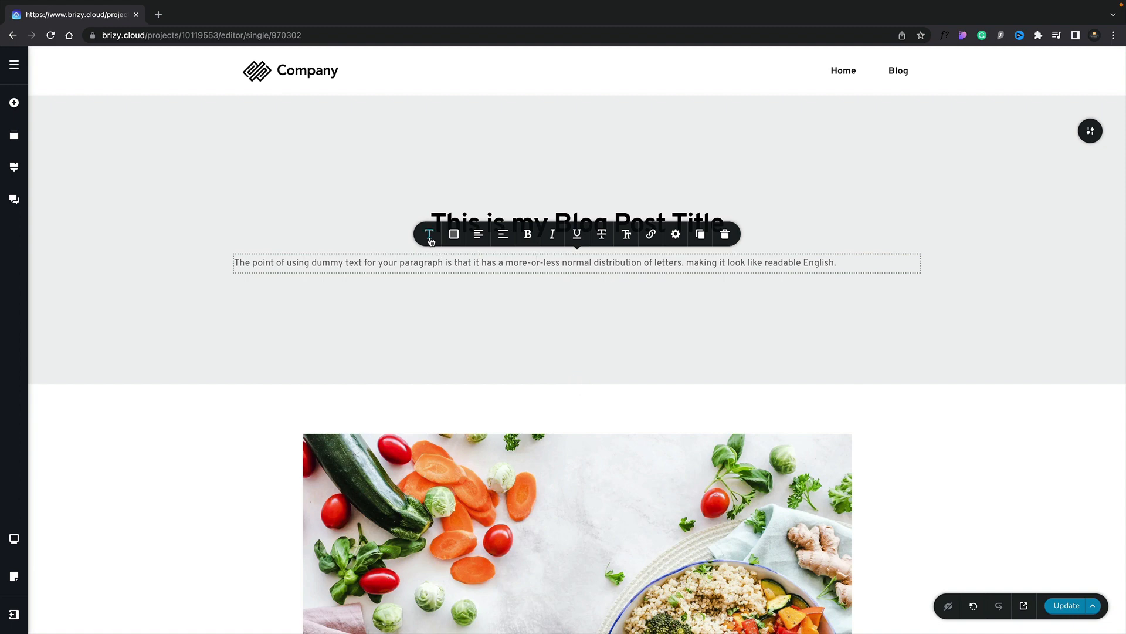
{"action": "left_click", "coordinate": [429, 234]}
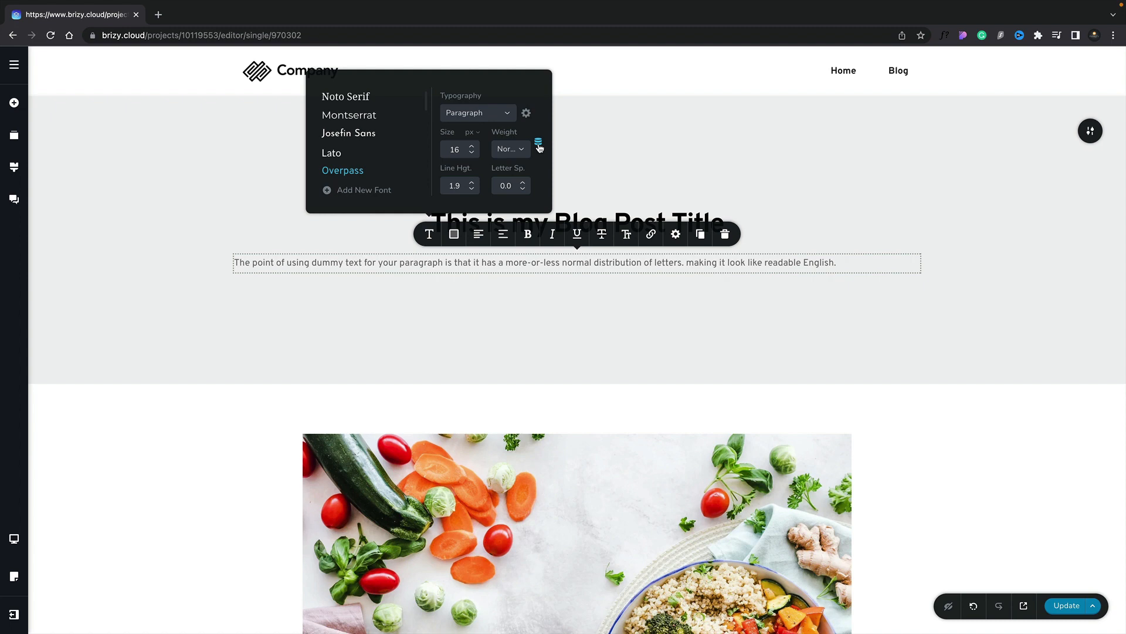
{"action": "left_click", "coordinate": [538, 145]}
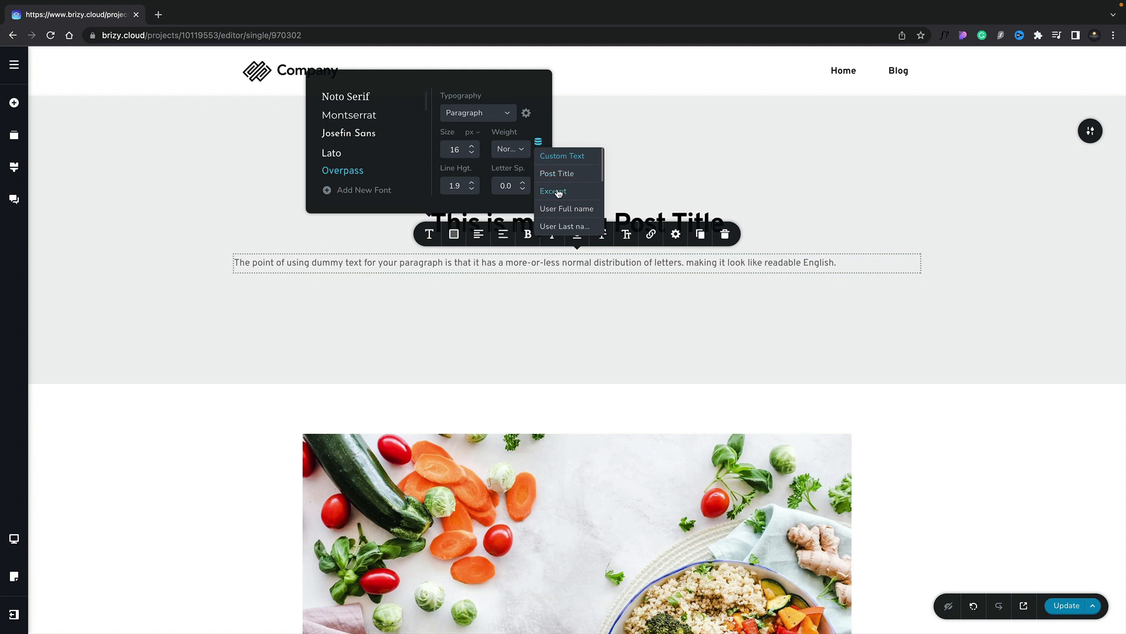
{"action": "mouse_move", "coordinate": [553, 191]}
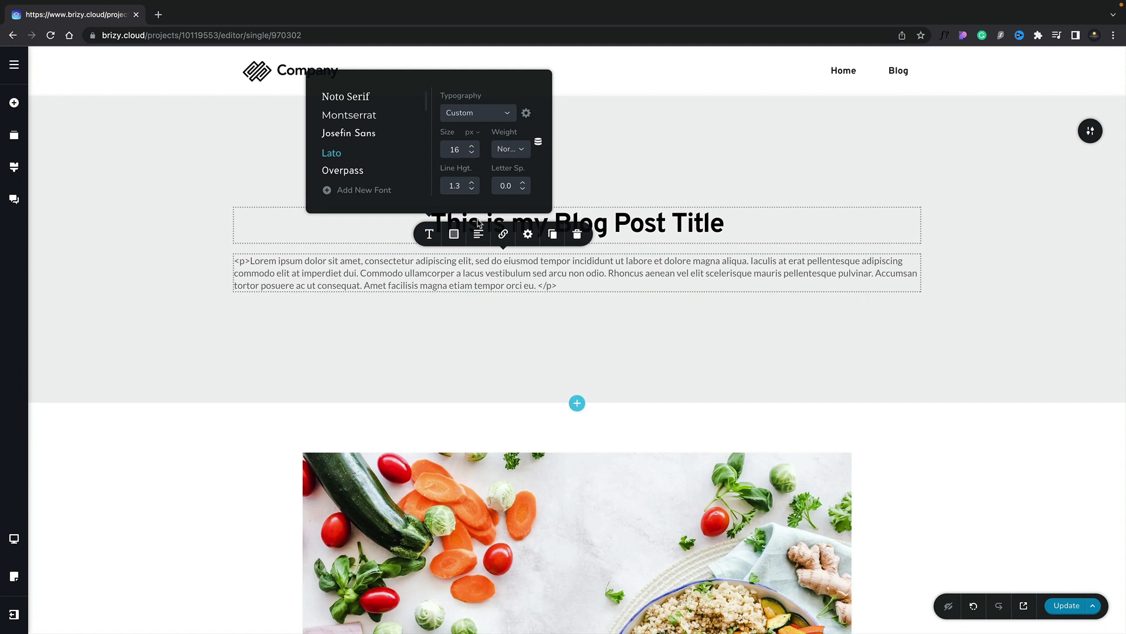
Step: Apply the Subtitle text style to the excerpt paragraph
{"action": "left_click", "coordinate": [477, 112]}
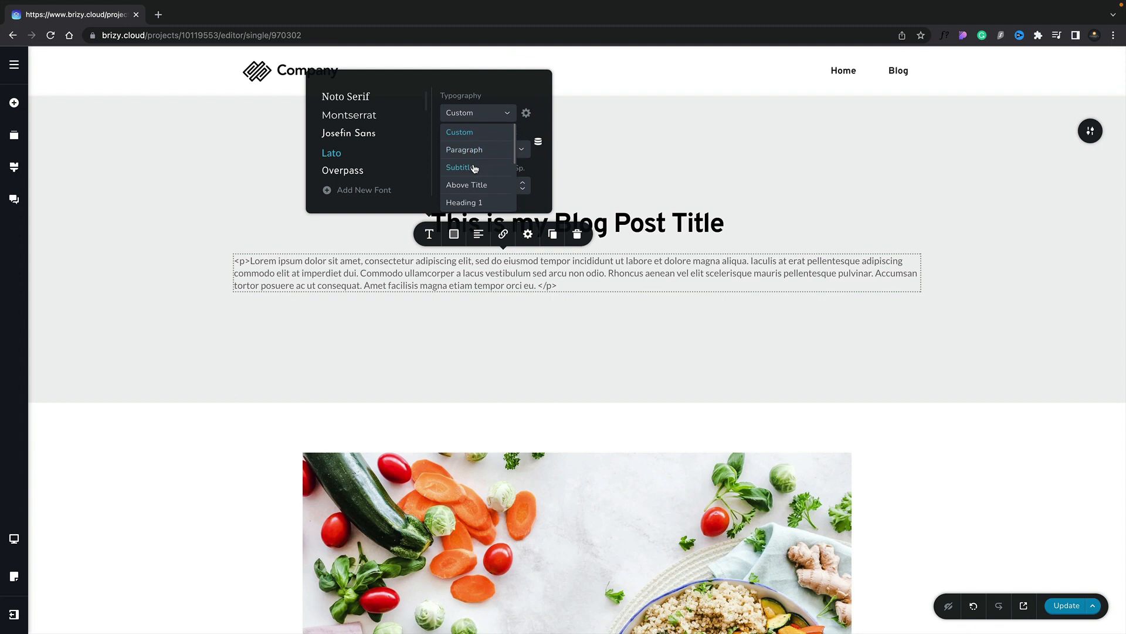
{"action": "left_click", "coordinate": [477, 235]}
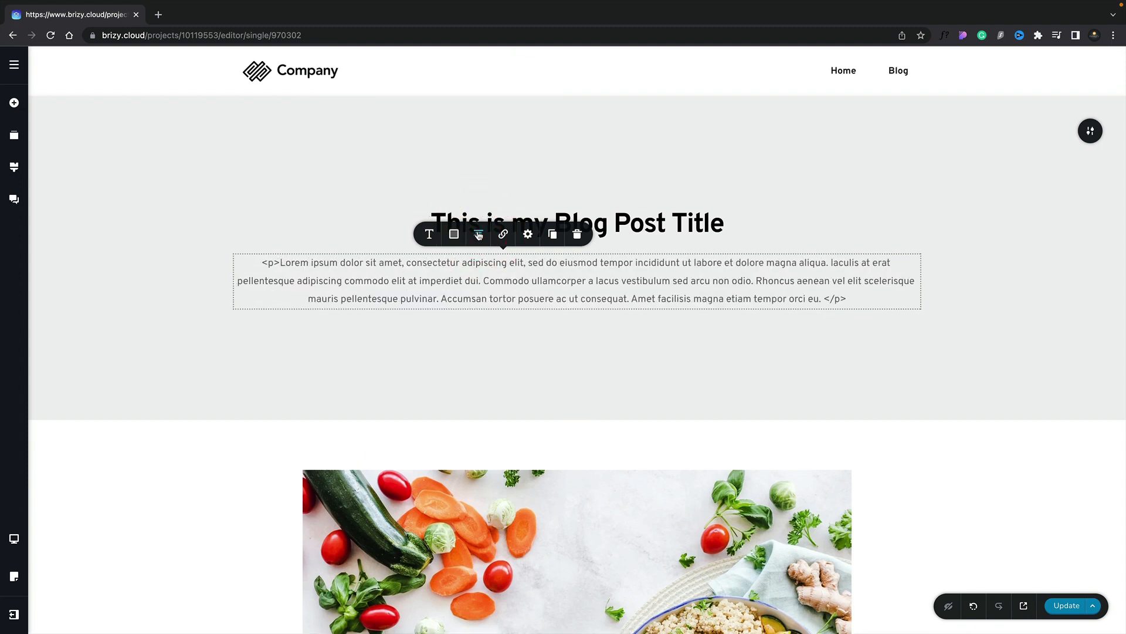
{"action": "mouse_move", "coordinate": [498, 318]}
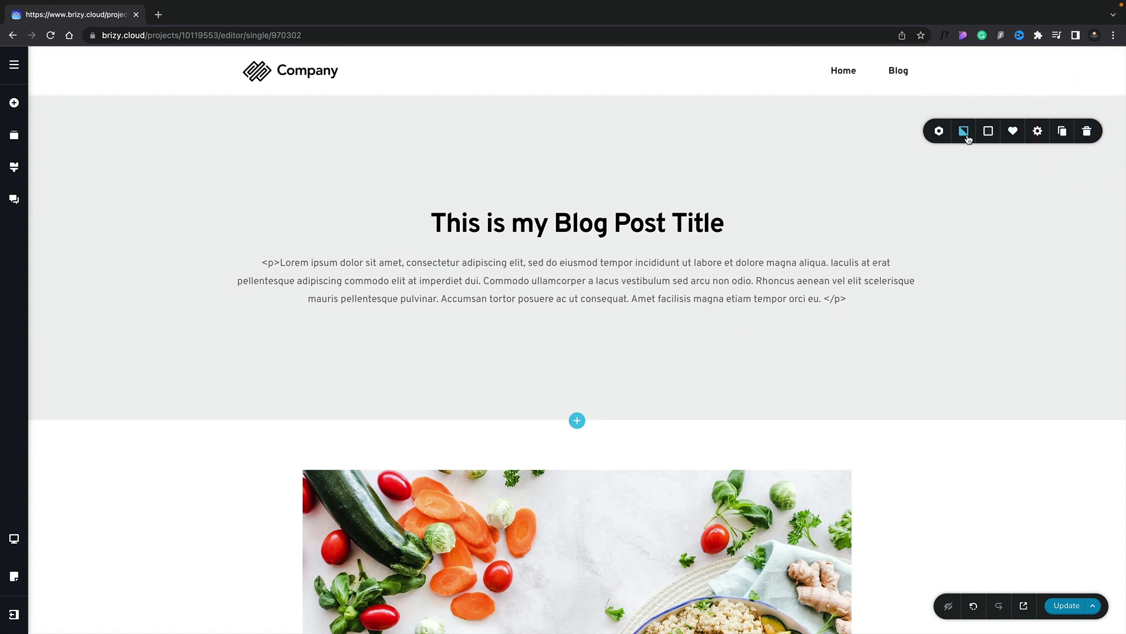
Step: Set the header background to the post's featured image at original size
{"action": "left_click", "coordinate": [963, 130]}
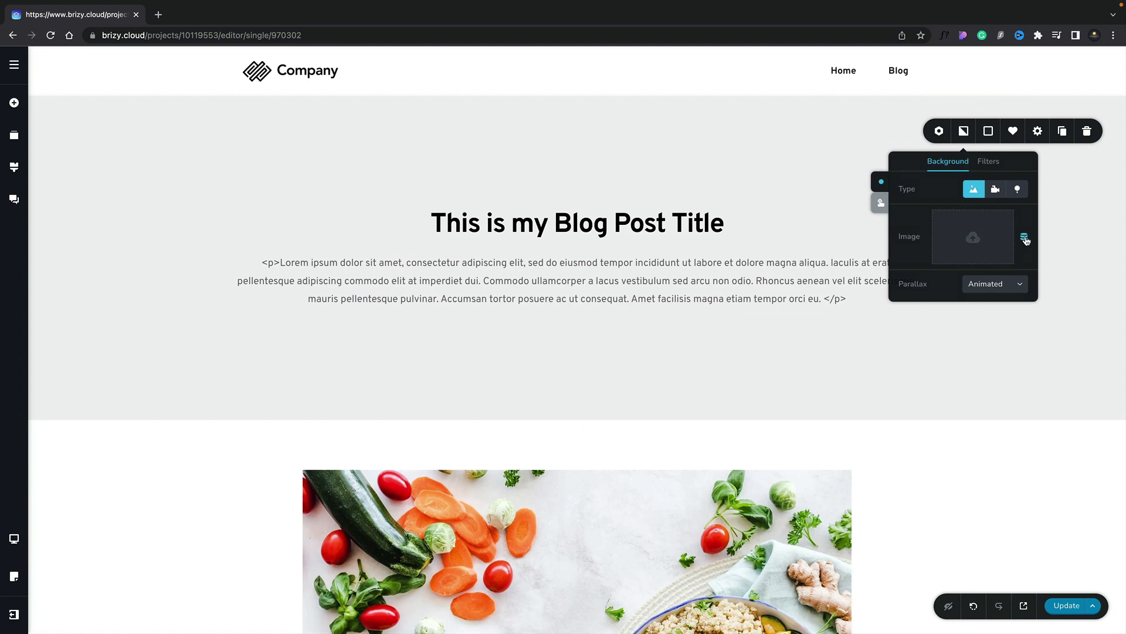
{"action": "left_click", "coordinate": [1024, 239]}
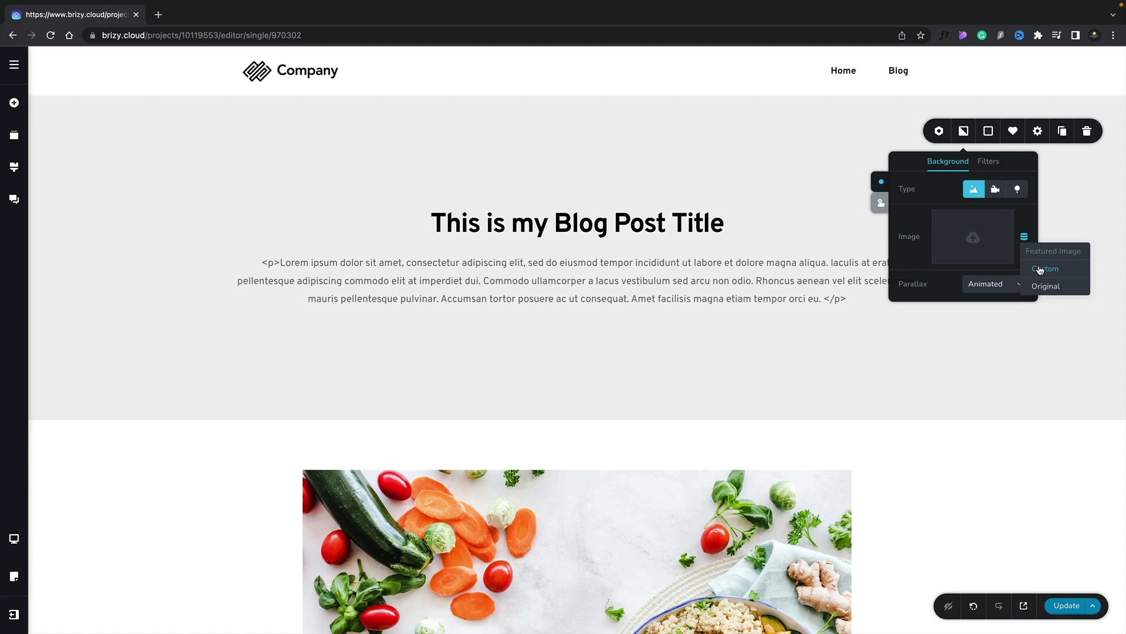
{"action": "left_click", "coordinate": [1046, 286]}
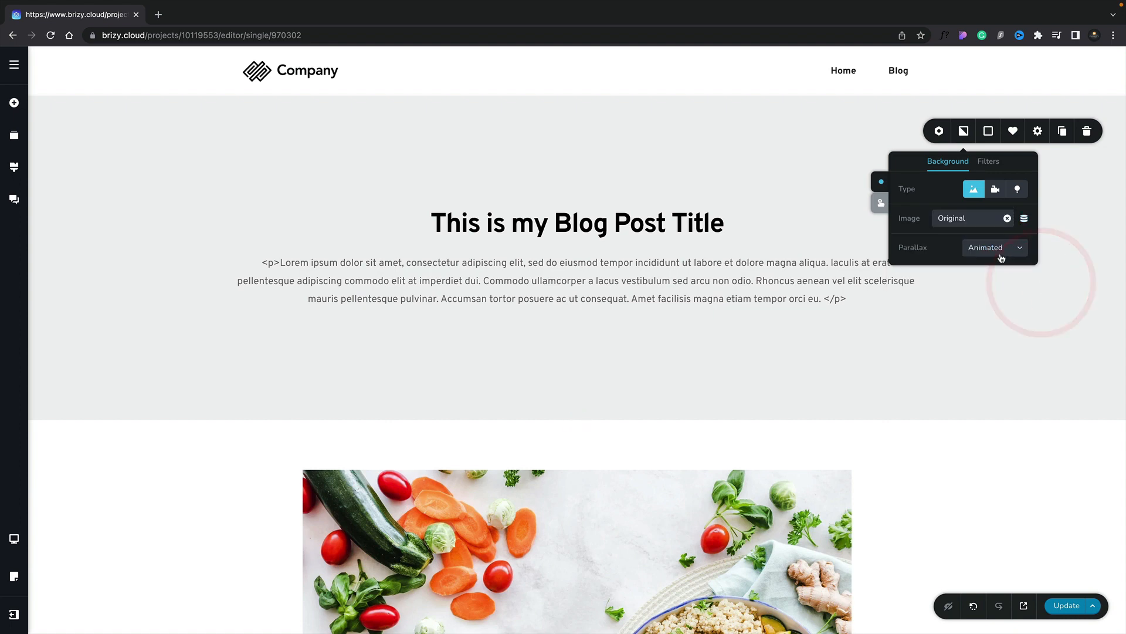
{"action": "left_click", "coordinate": [995, 247]}
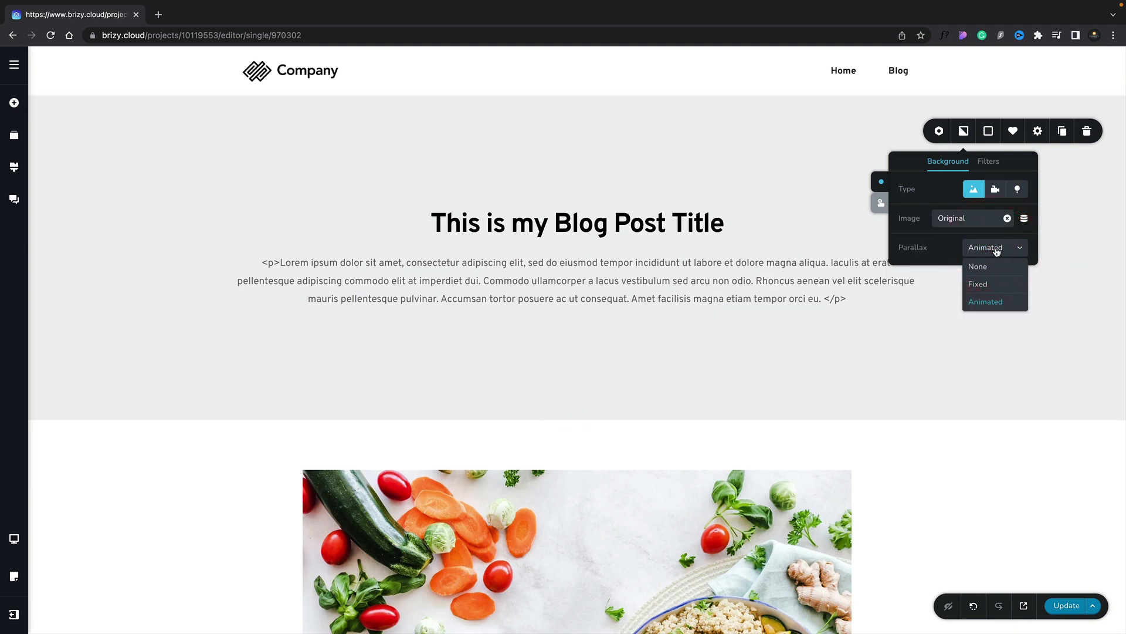
{"action": "mouse_move", "coordinate": [991, 267]}
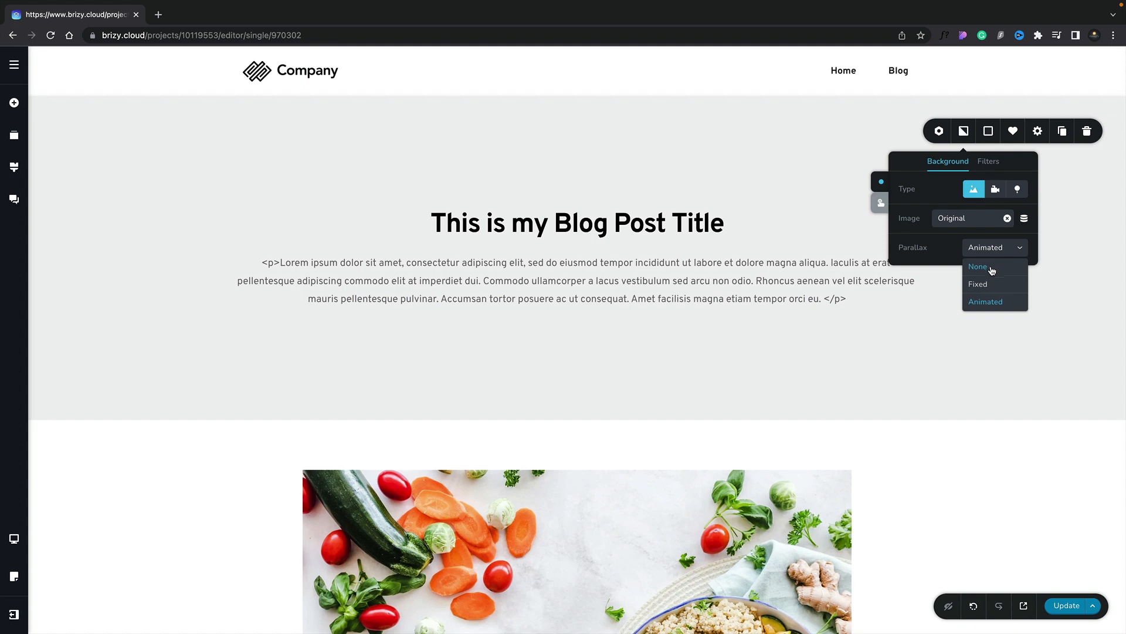
Step: Apply a dark #1C1C1C overlay colour behind the title and excerpt
{"action": "left_click", "coordinate": [977, 266]}
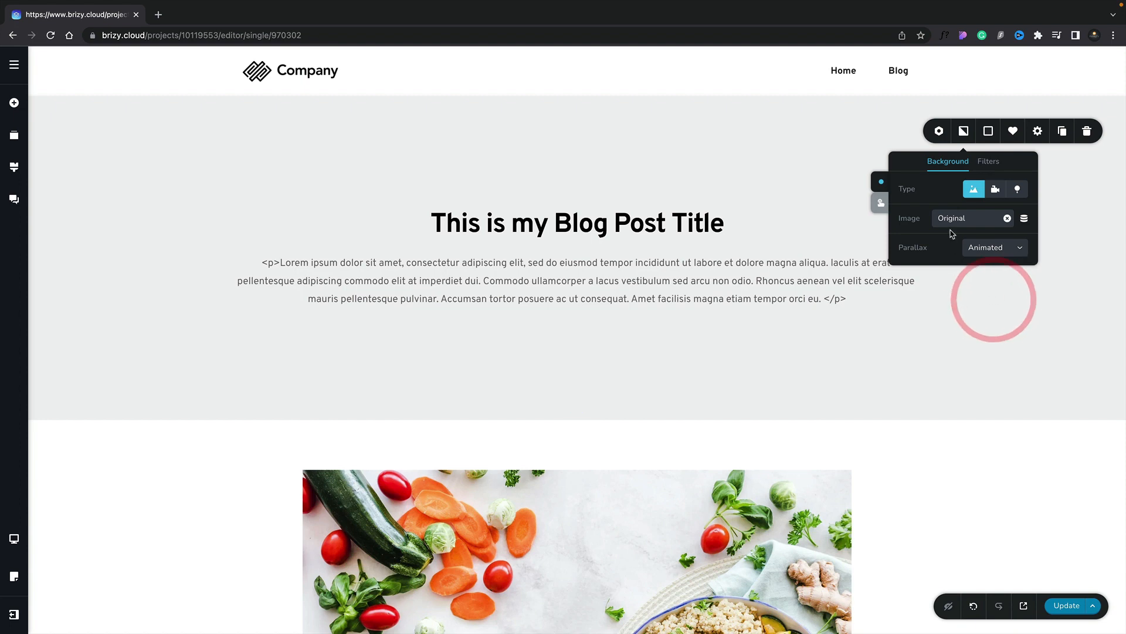
{"action": "left_click", "coordinate": [988, 161]}
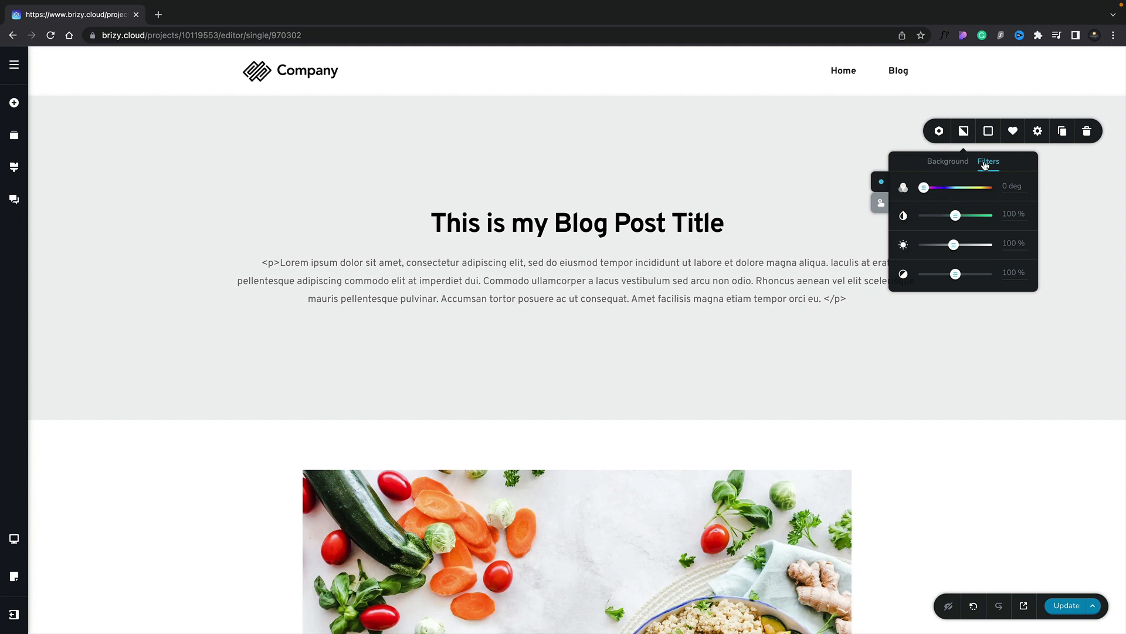
{"action": "left_click", "coordinate": [988, 131]}
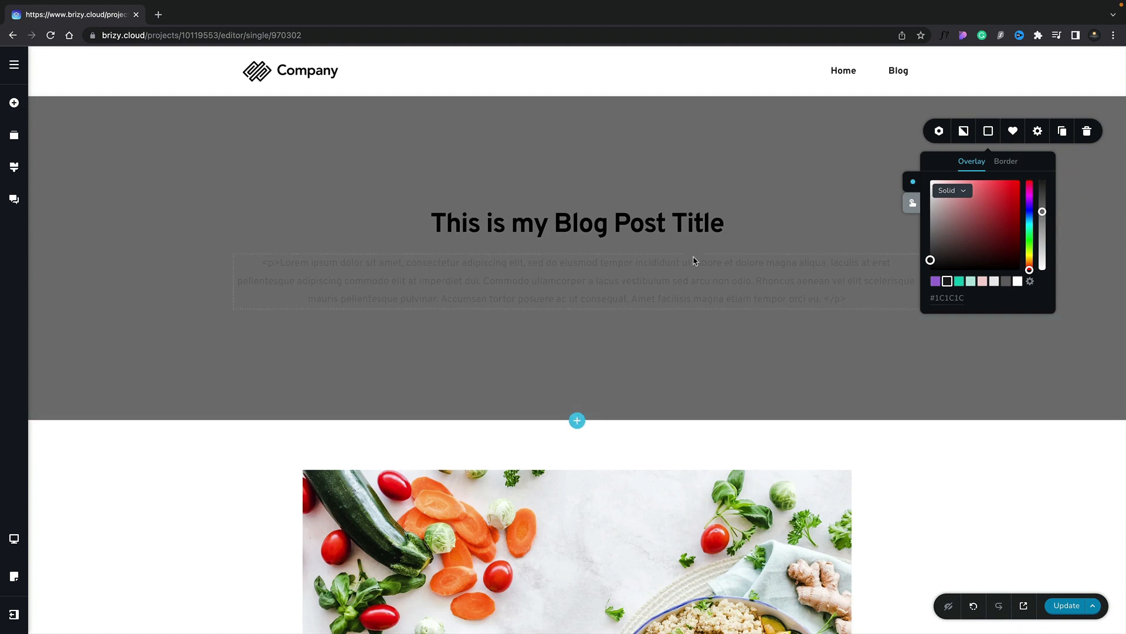
{"action": "mouse_move", "coordinate": [553, 132]}
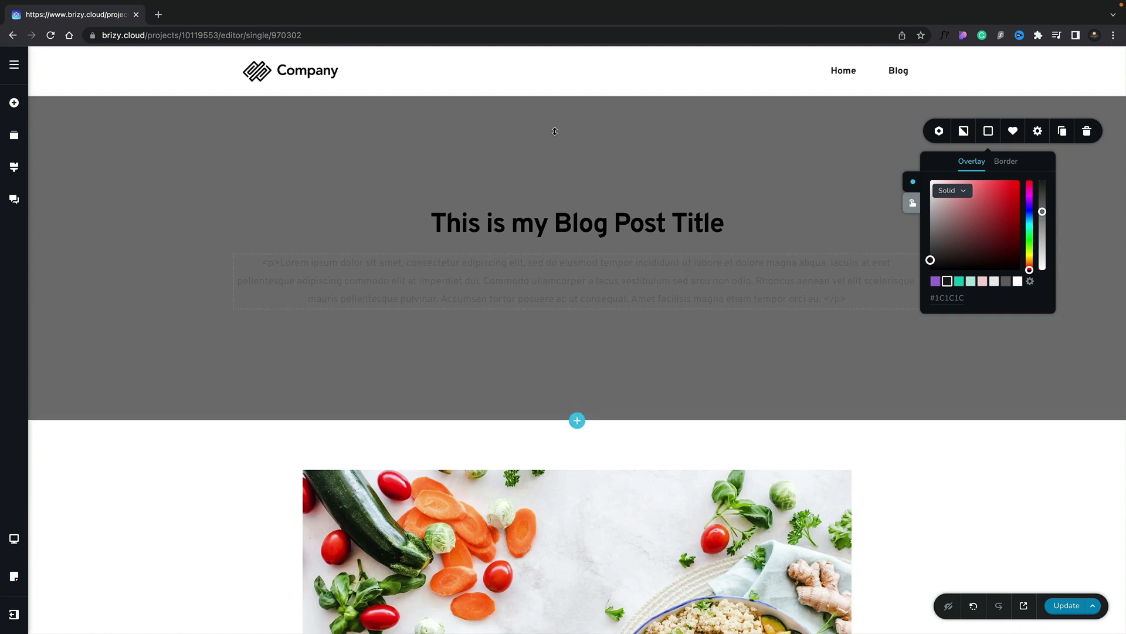
{"action": "mouse_move", "coordinate": [488, 157]}
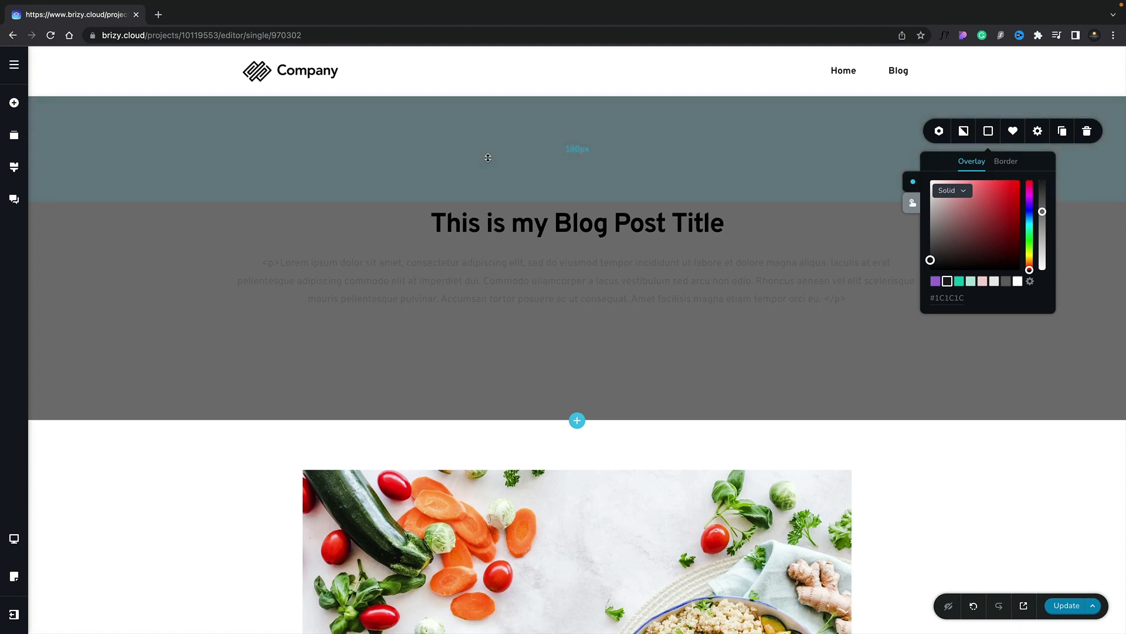
{"action": "mouse_move", "coordinate": [473, 181]}
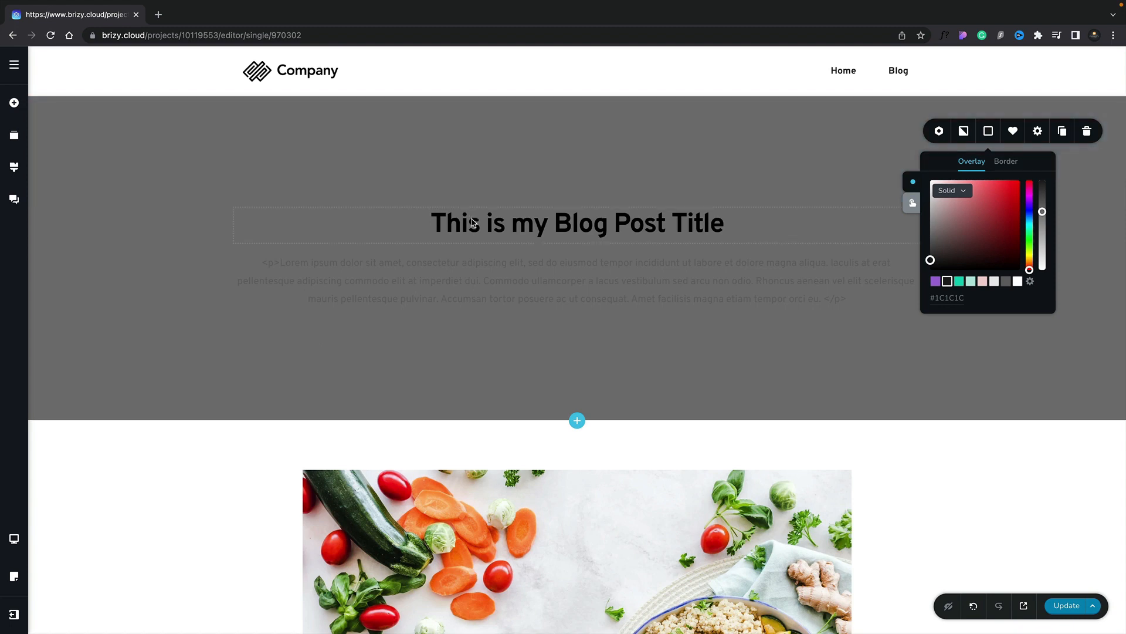
Step: Make the title and excerpt text white (#FFFFFF) and update the post
{"action": "left_click", "coordinate": [471, 223]}
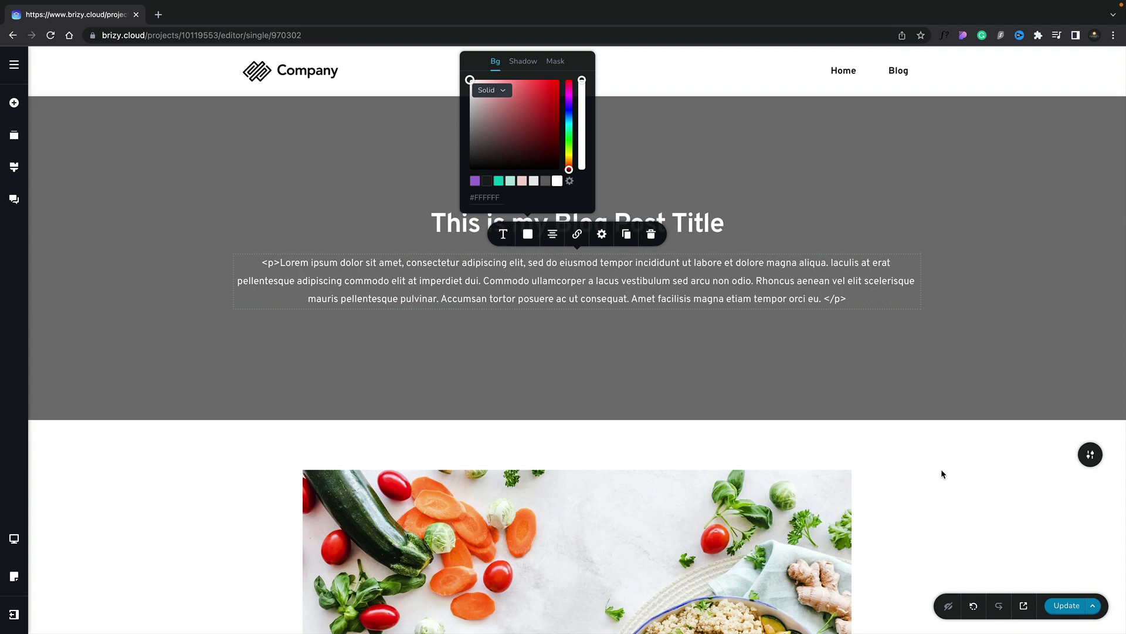
{"action": "mouse_move", "coordinate": [1062, 599]}
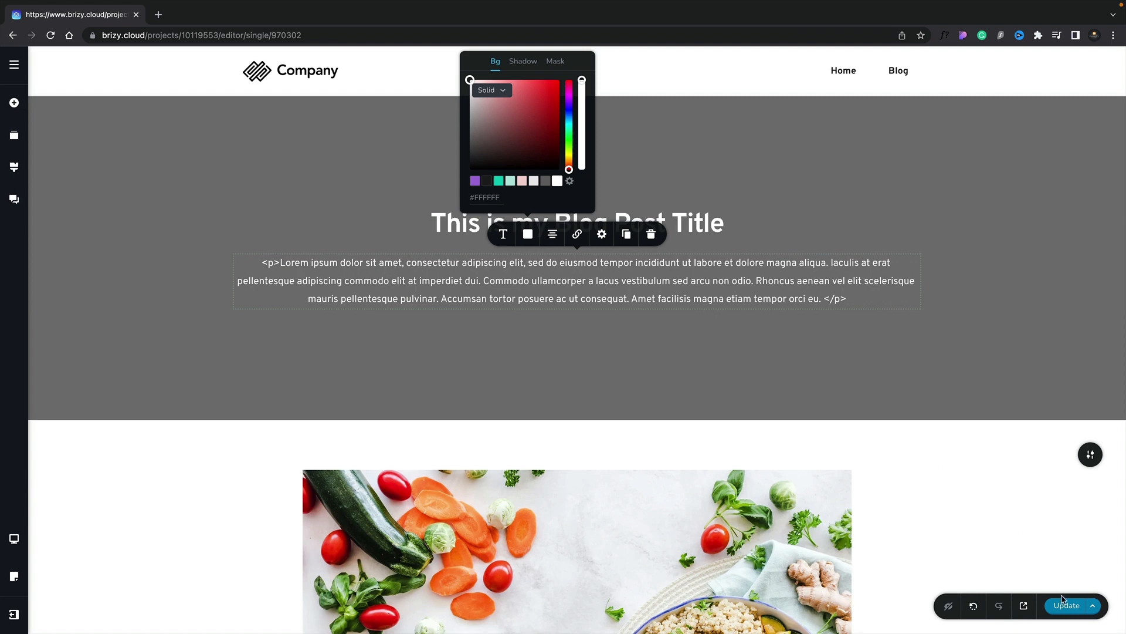
{"action": "left_click", "coordinate": [946, 481]}
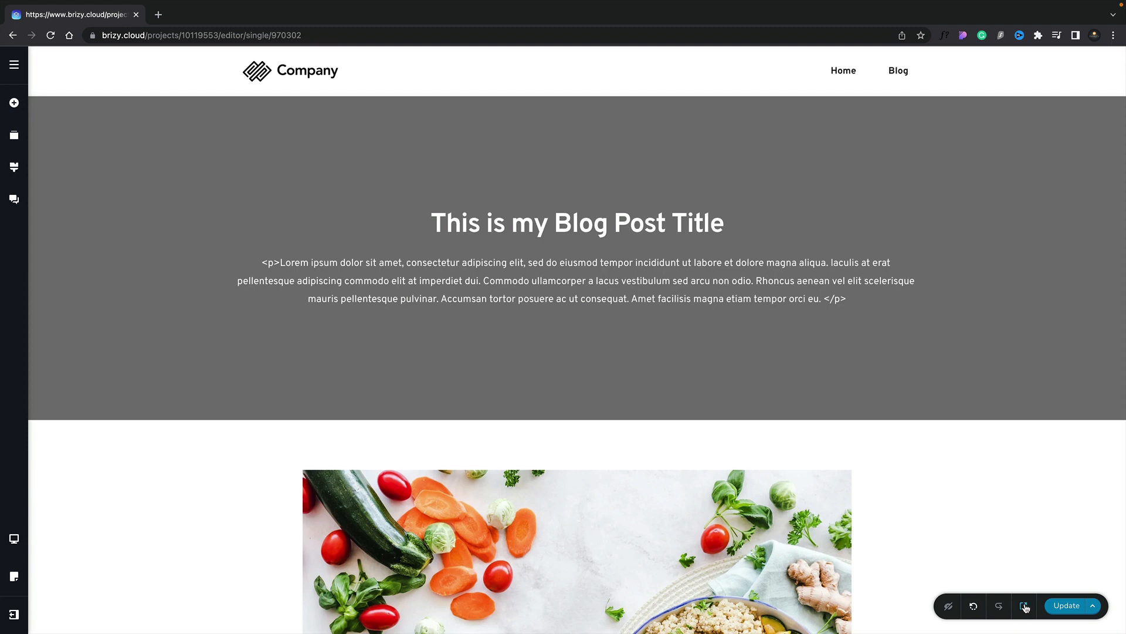
Step: Preview the live post with the pasta photo behind the white header text, then return to the editor
{"action": "left_click", "coordinate": [1025, 605]}
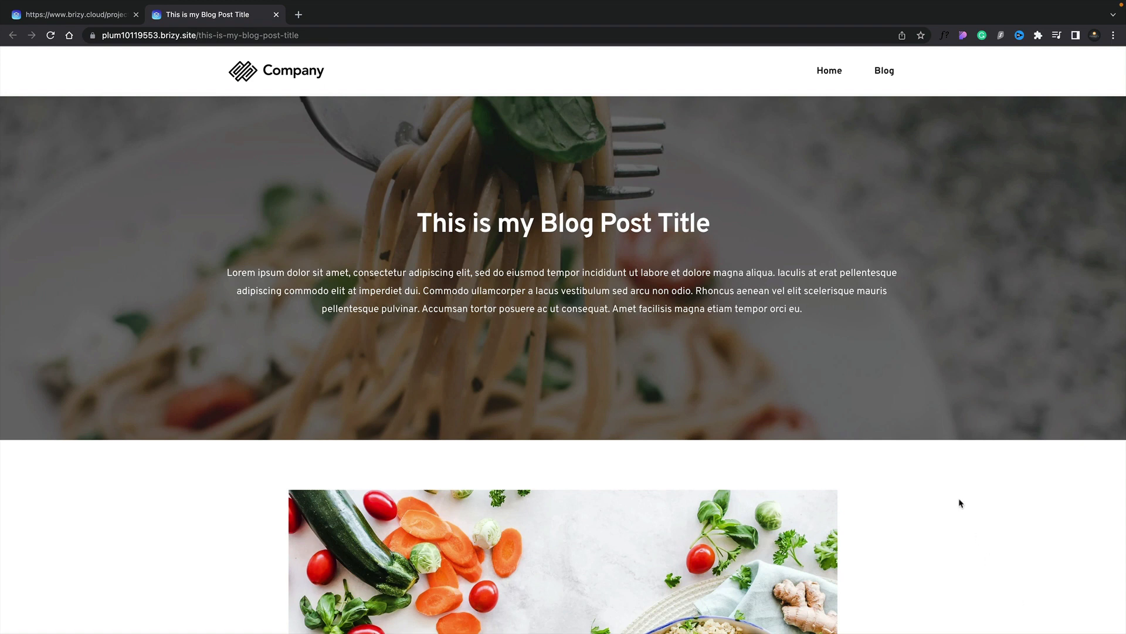
{"action": "mouse_move", "coordinate": [466, 253]}
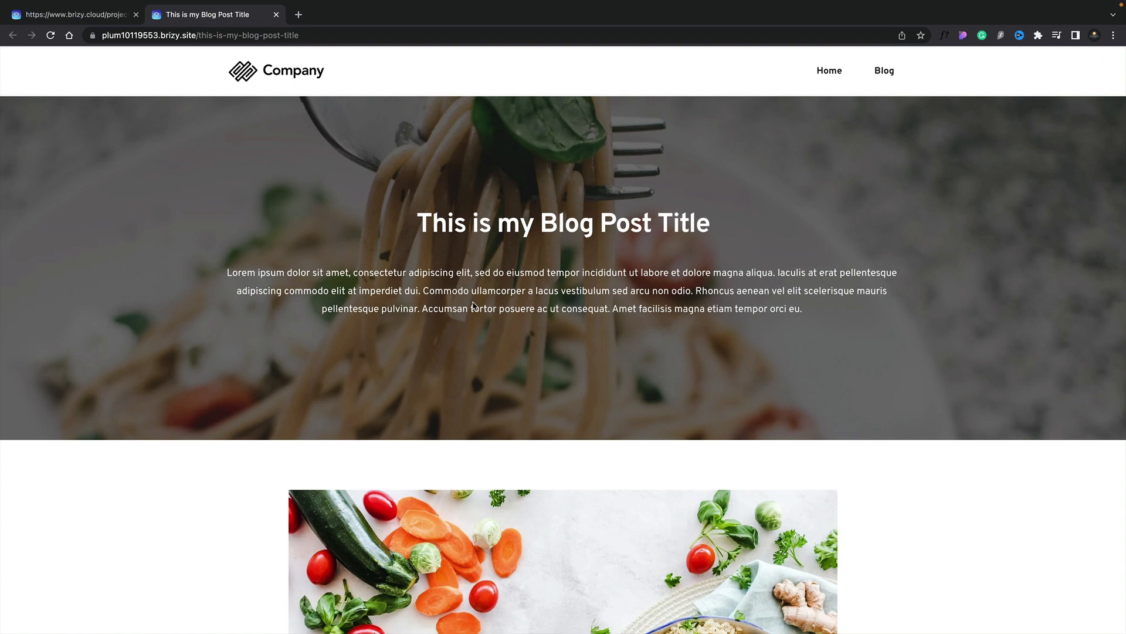
{"action": "scroll", "scroll_direction": "down", "scroll_amount": 3}
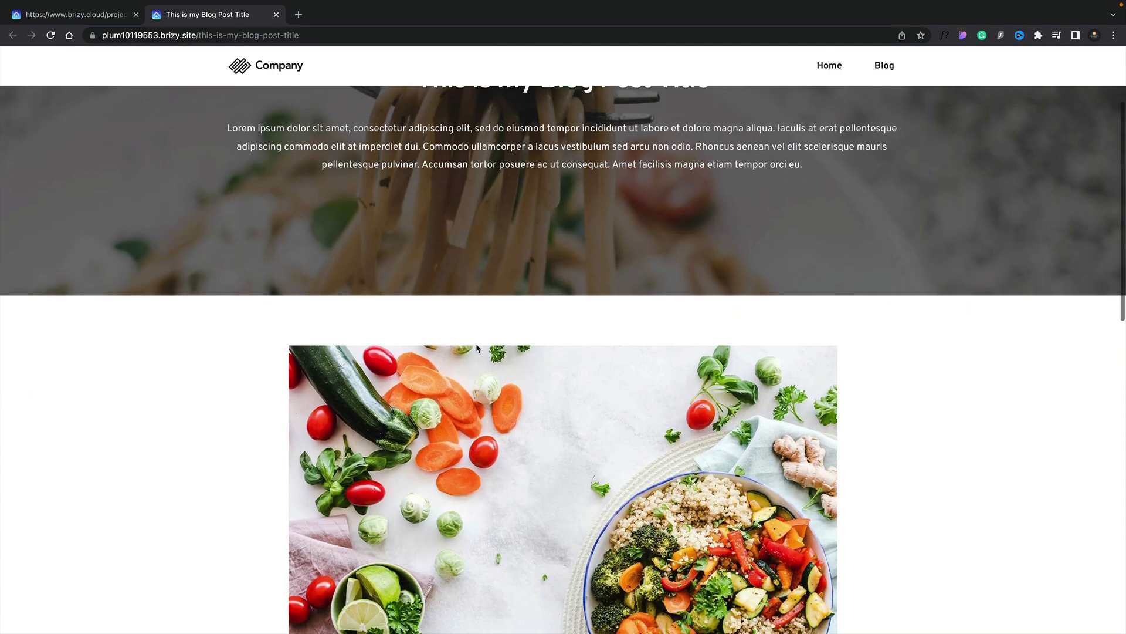
{"action": "scroll", "scroll_direction": "down", "scroll_amount": 3}
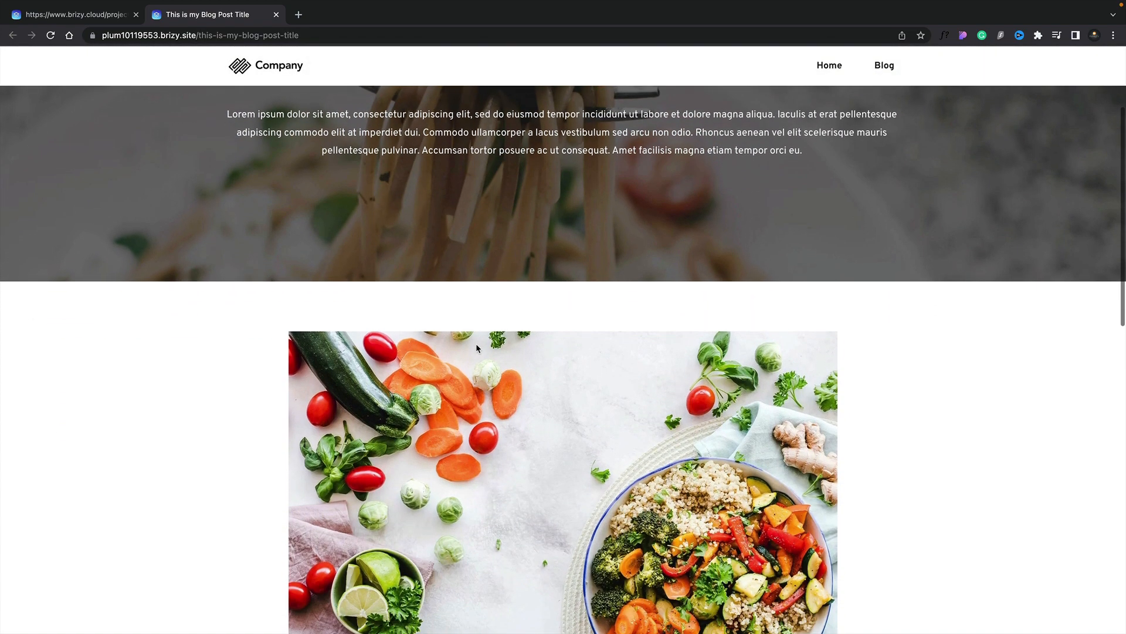
{"action": "scroll", "scroll_direction": "up", "scroll_amount": 3}
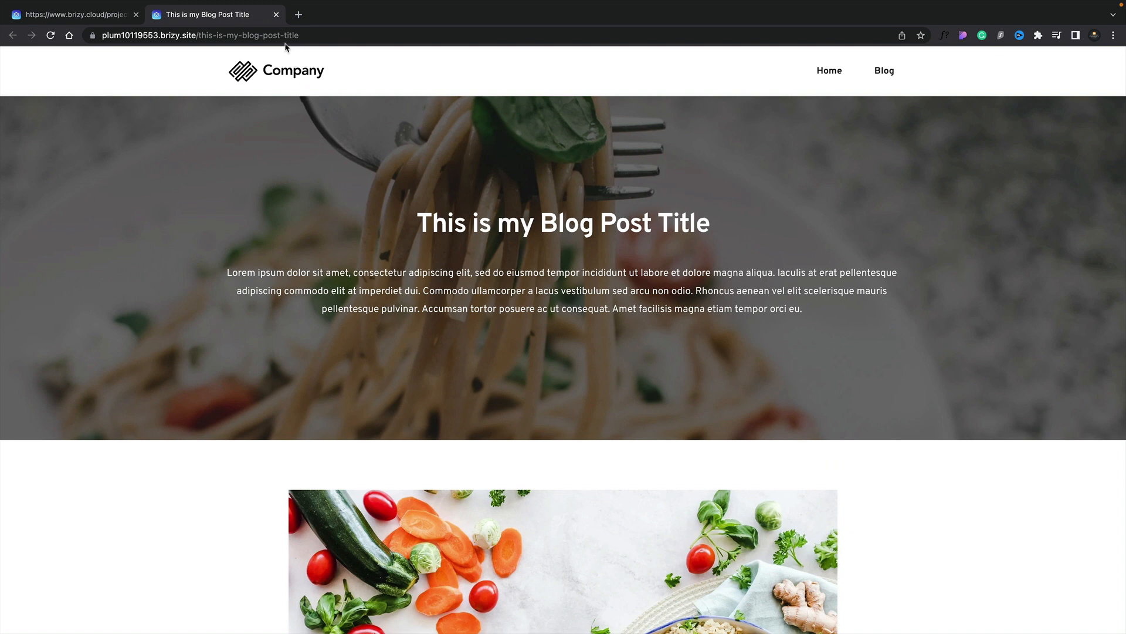
{"action": "left_click", "coordinate": [276, 14]}
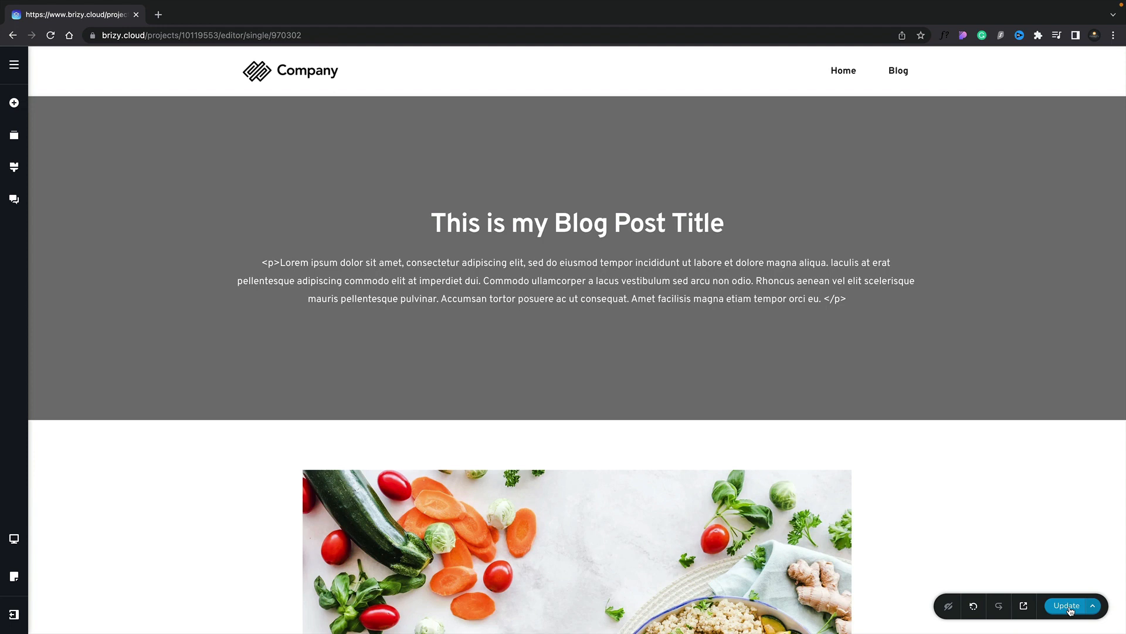
{"action": "mouse_move", "coordinate": [1090, 130]}
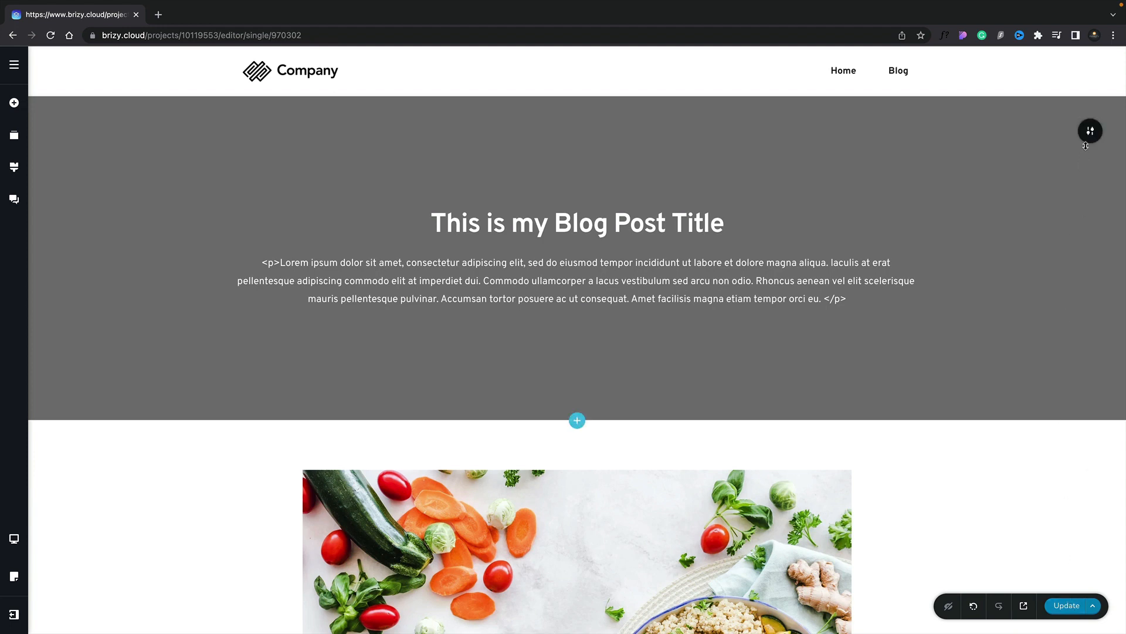
Step: Switch on Make it Global for the header section so its display conditions appear
{"action": "left_click", "coordinate": [1090, 131]}
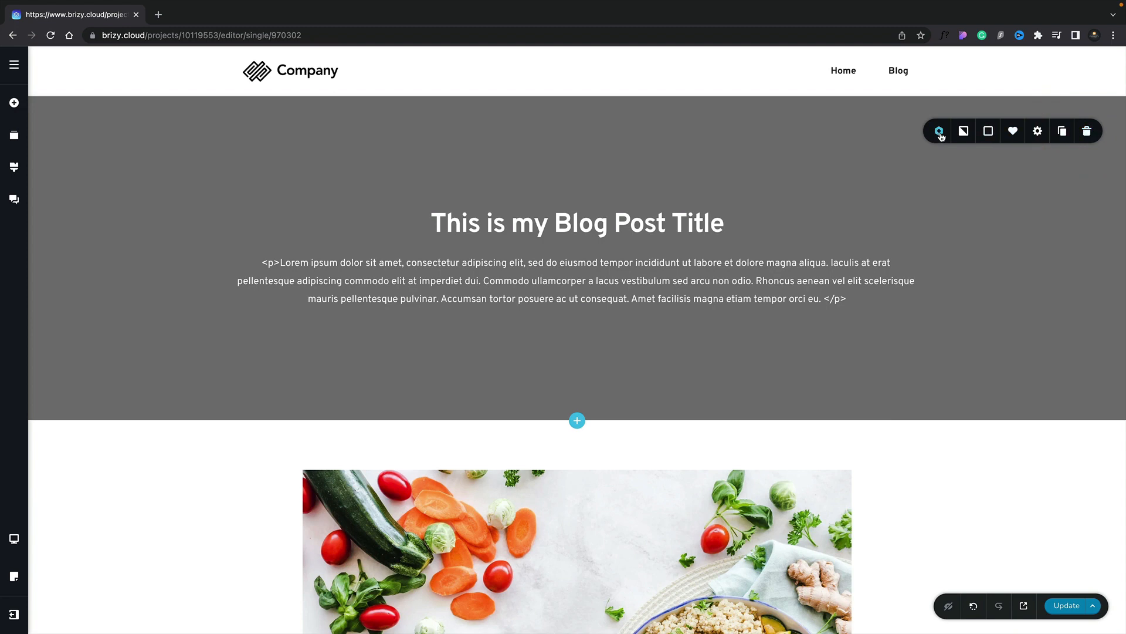
{"action": "left_click", "coordinate": [939, 131]}
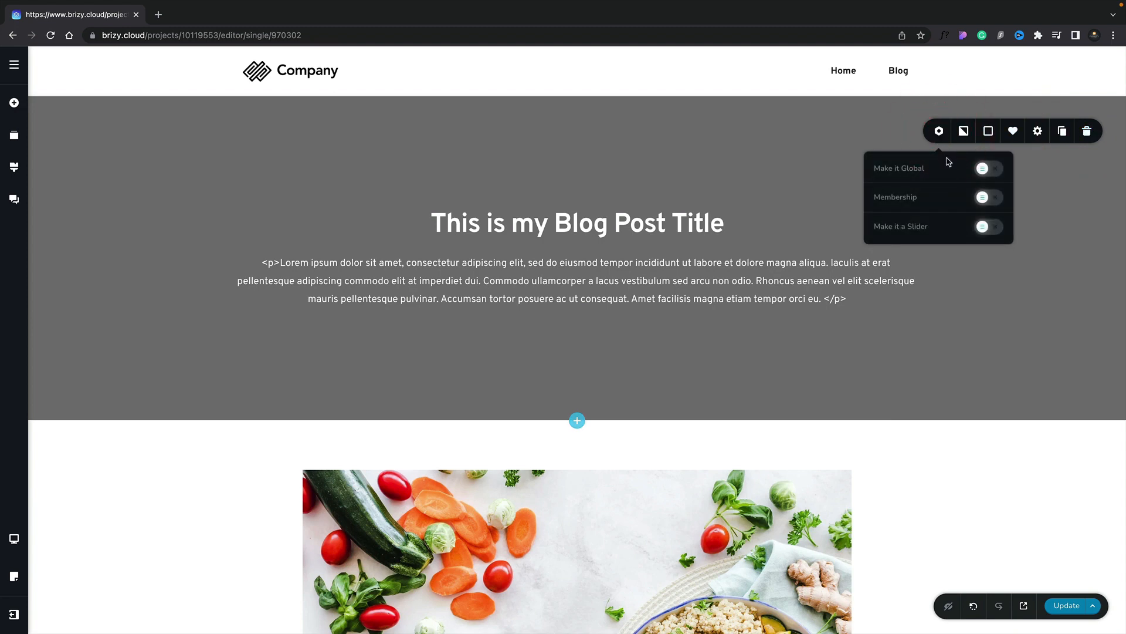
{"action": "mouse_move", "coordinate": [984, 168]}
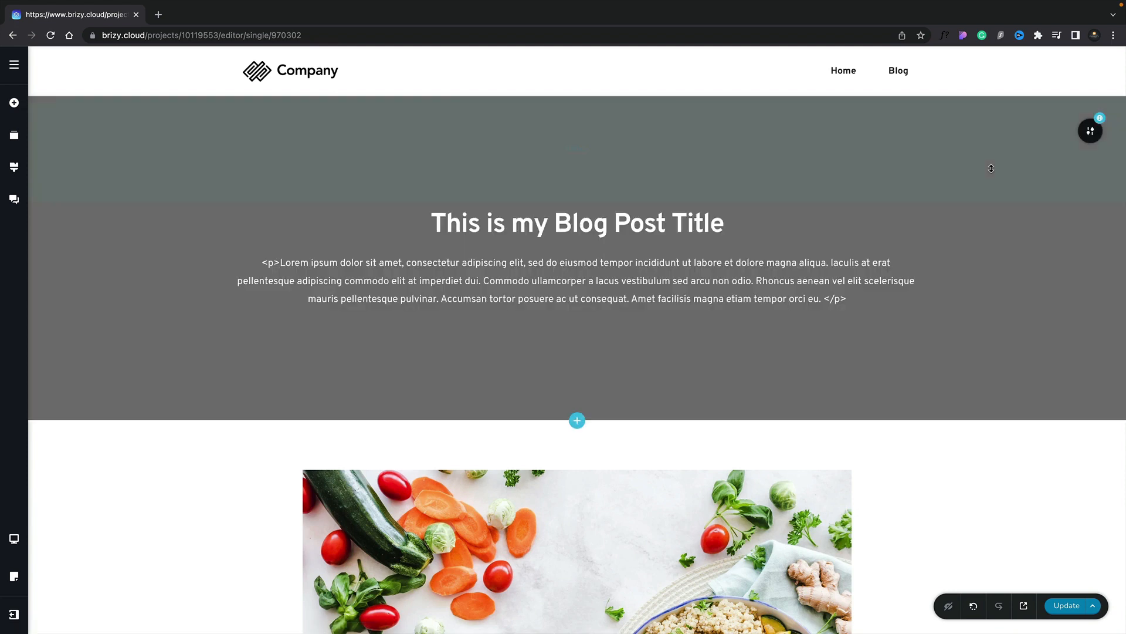
{"action": "mouse_move", "coordinate": [1090, 130]}
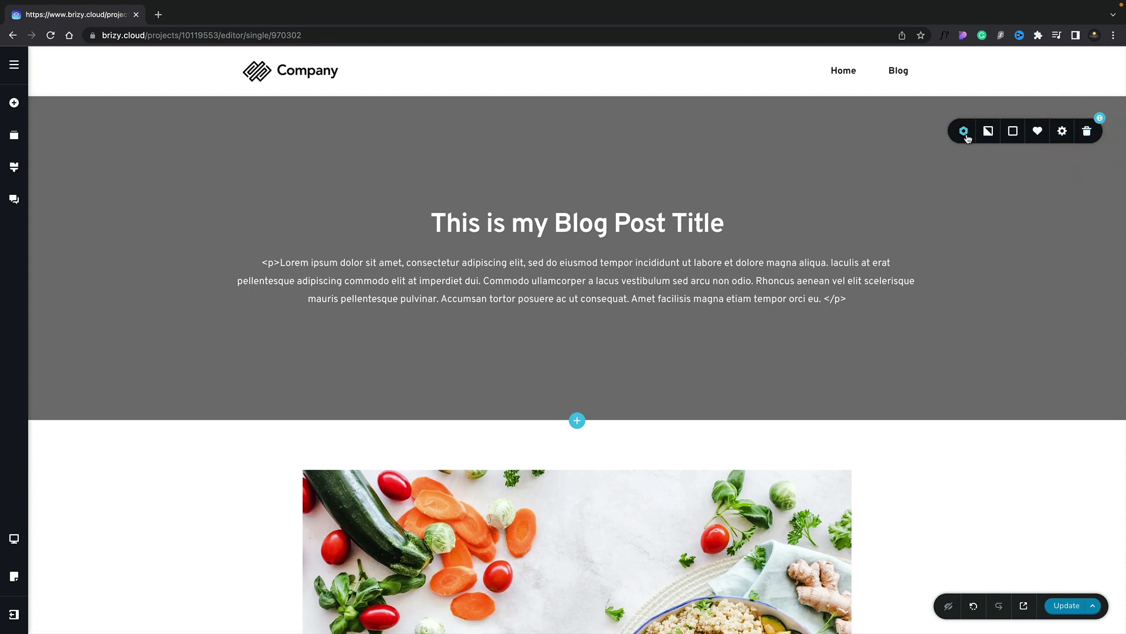
{"action": "left_click", "coordinate": [964, 130]}
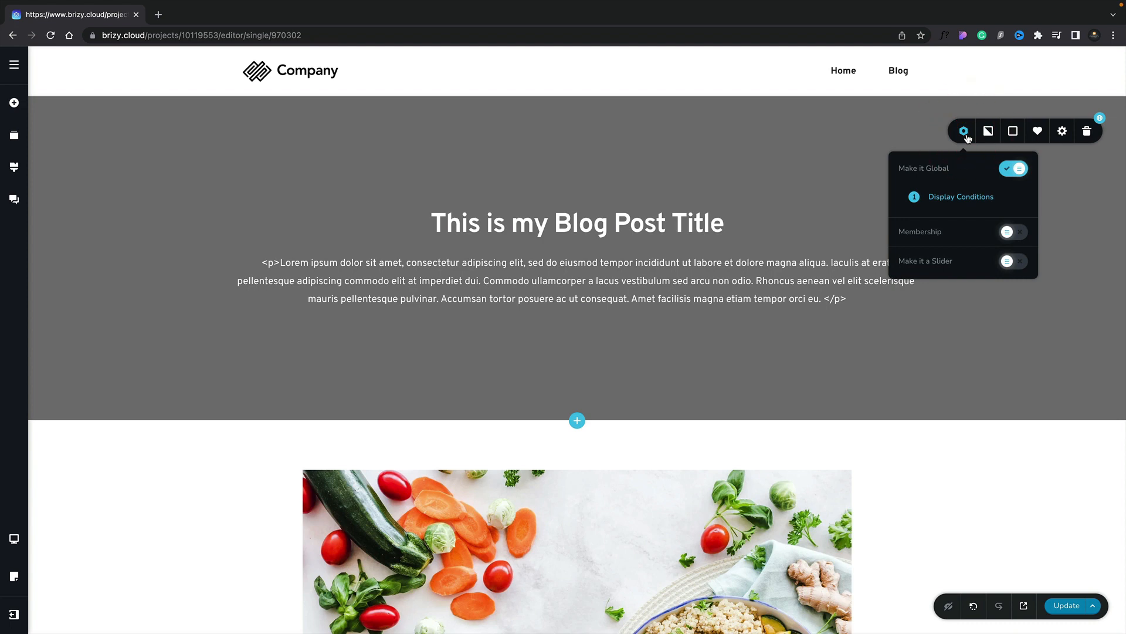
{"action": "mouse_move", "coordinate": [958, 181]}
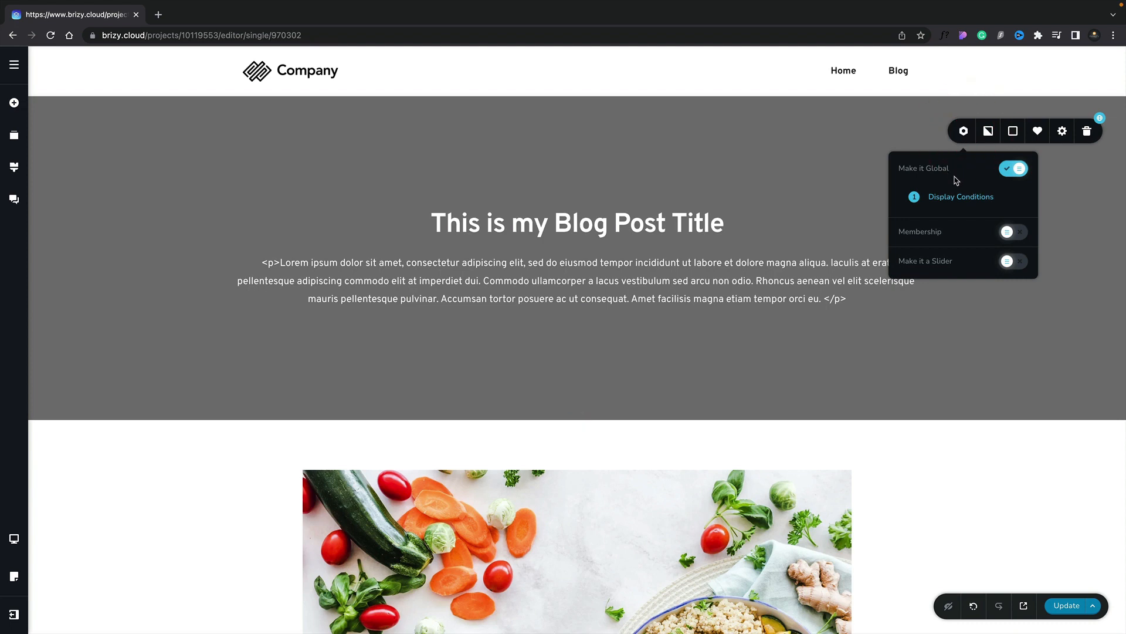
Step: Set the global header's Include condition to Blog / All posts
{"action": "left_click", "coordinate": [961, 197]}
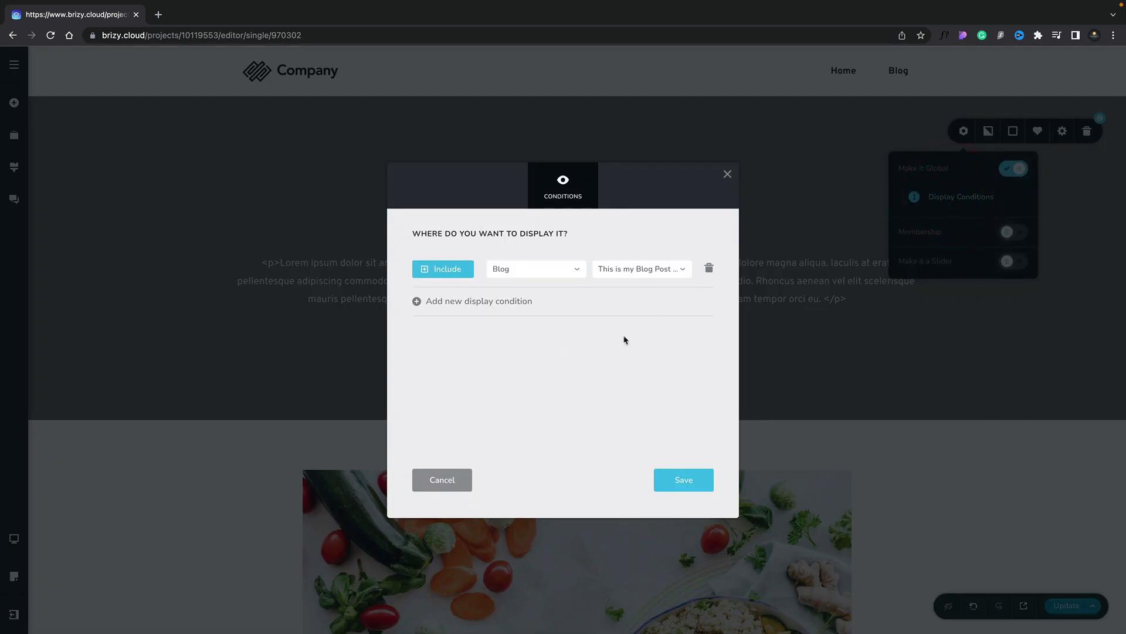
{"action": "mouse_move", "coordinate": [561, 373]}
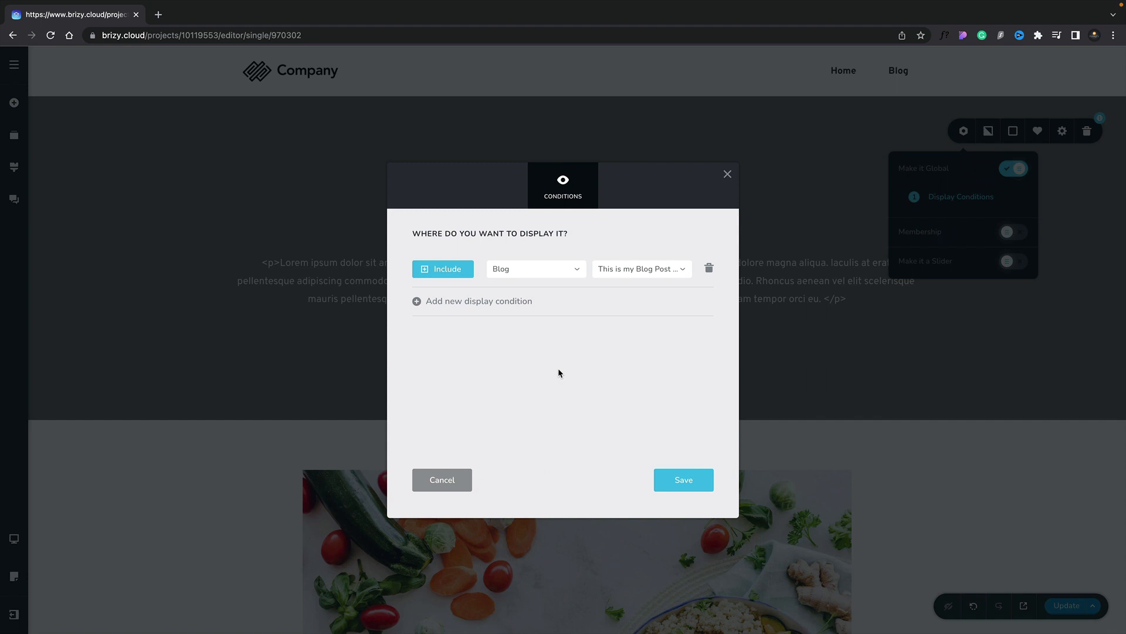
{"action": "mouse_move", "coordinate": [524, 352]}
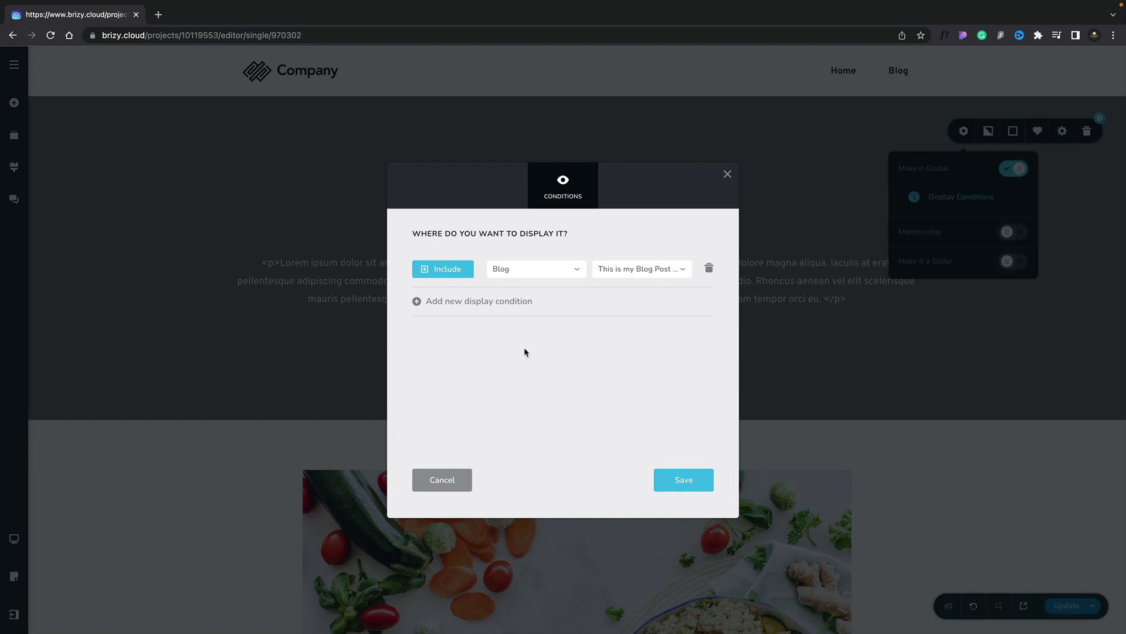
{"action": "mouse_move", "coordinate": [517, 269]}
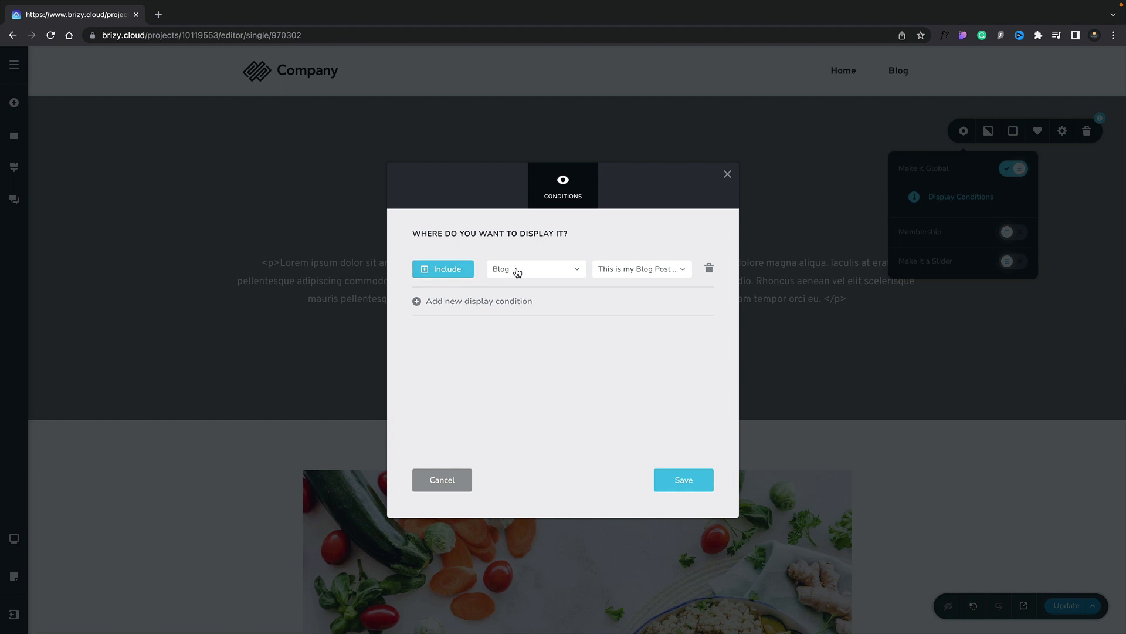
{"action": "mouse_move", "coordinate": [622, 269]}
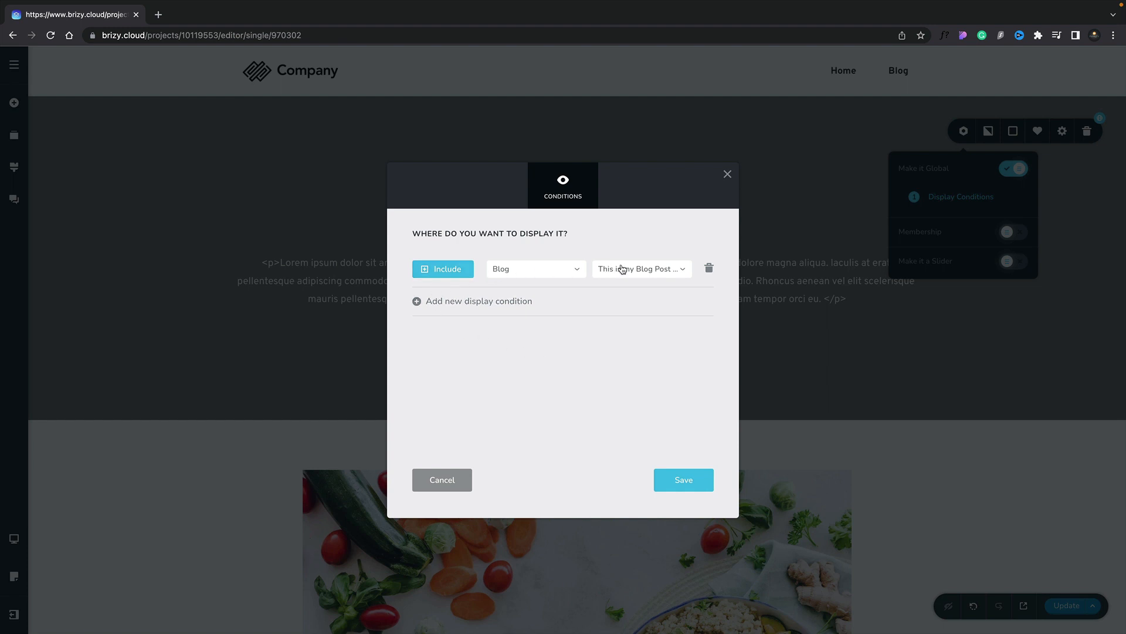
{"action": "left_click", "coordinate": [640, 269]}
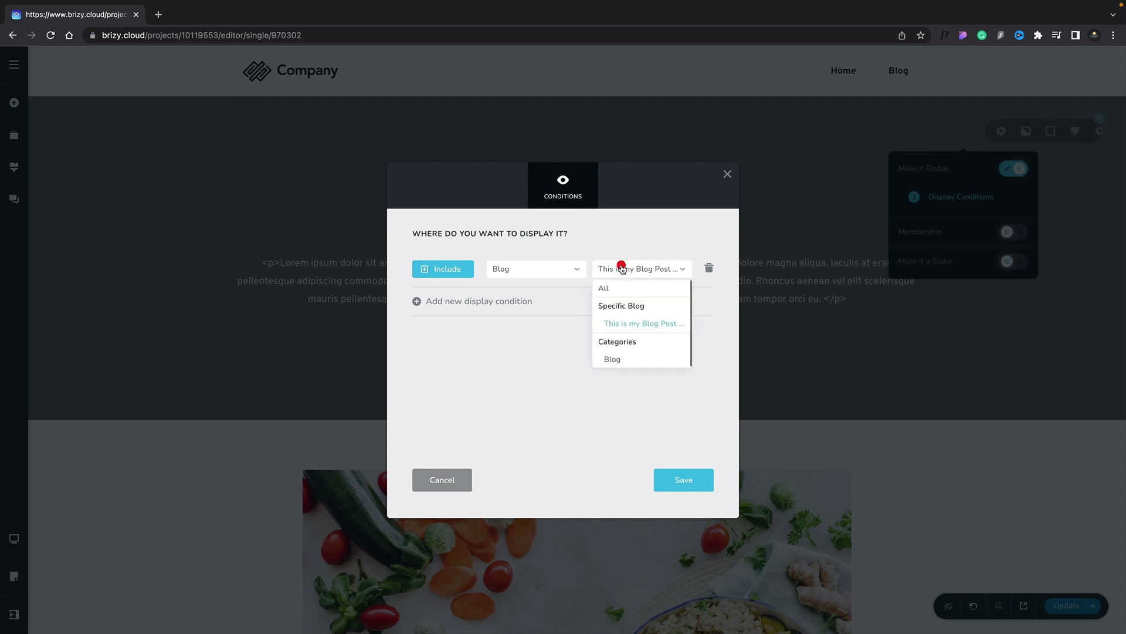
{"action": "mouse_move", "coordinate": [608, 288]}
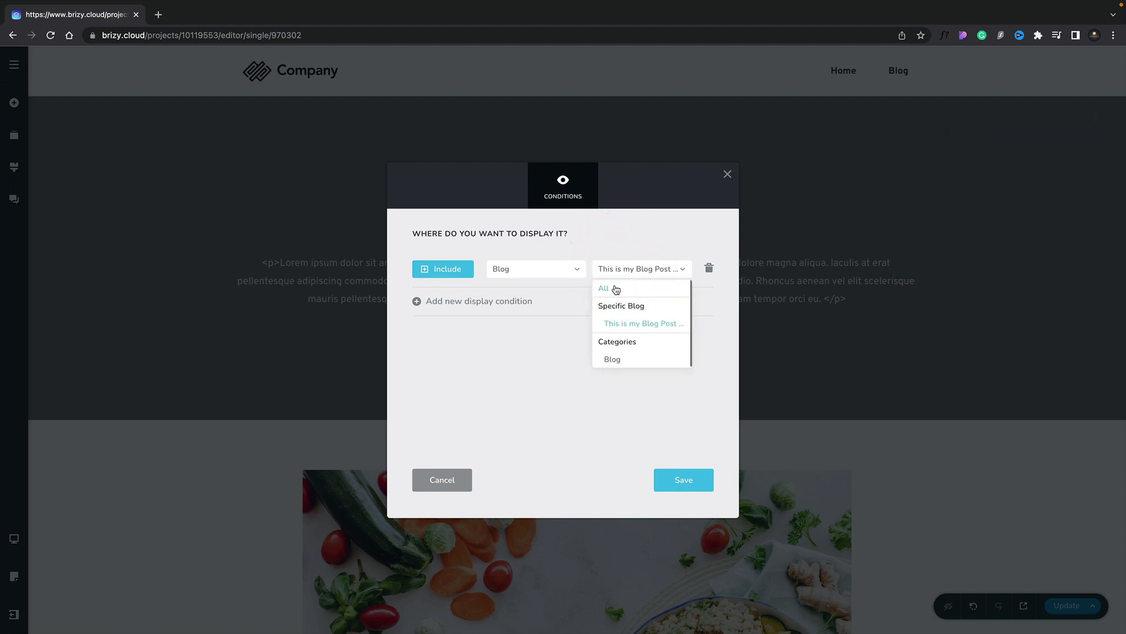
{"action": "left_click", "coordinate": [603, 289]}
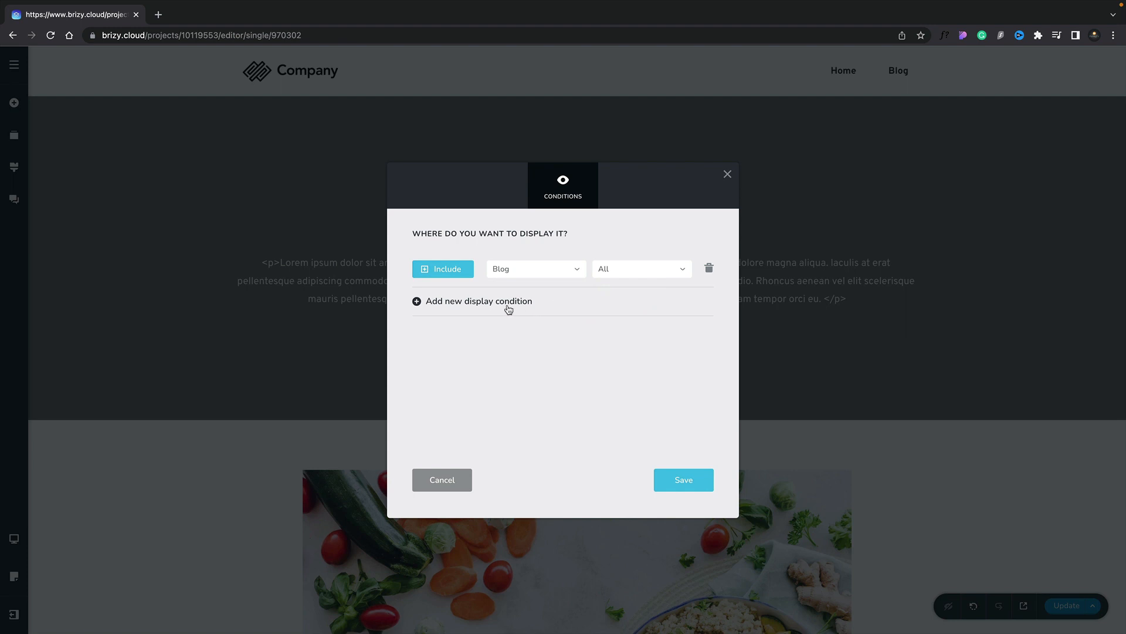
Step: Remove the added Exclude condition row and save the display conditions
{"action": "left_click", "coordinate": [479, 301]}
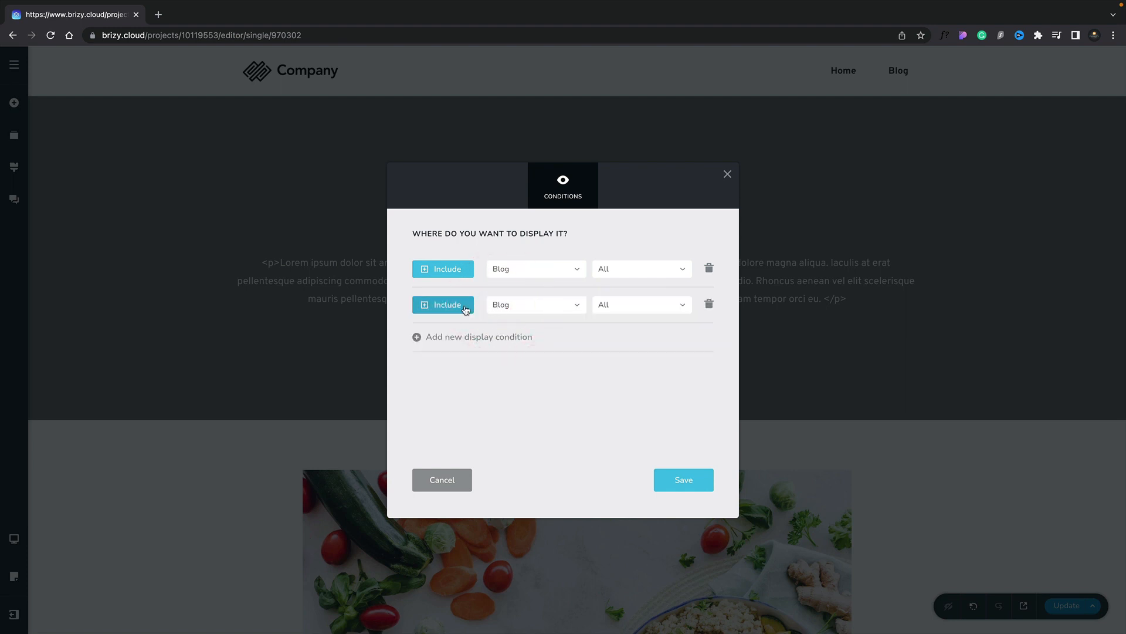
{"action": "left_click", "coordinate": [443, 304]}
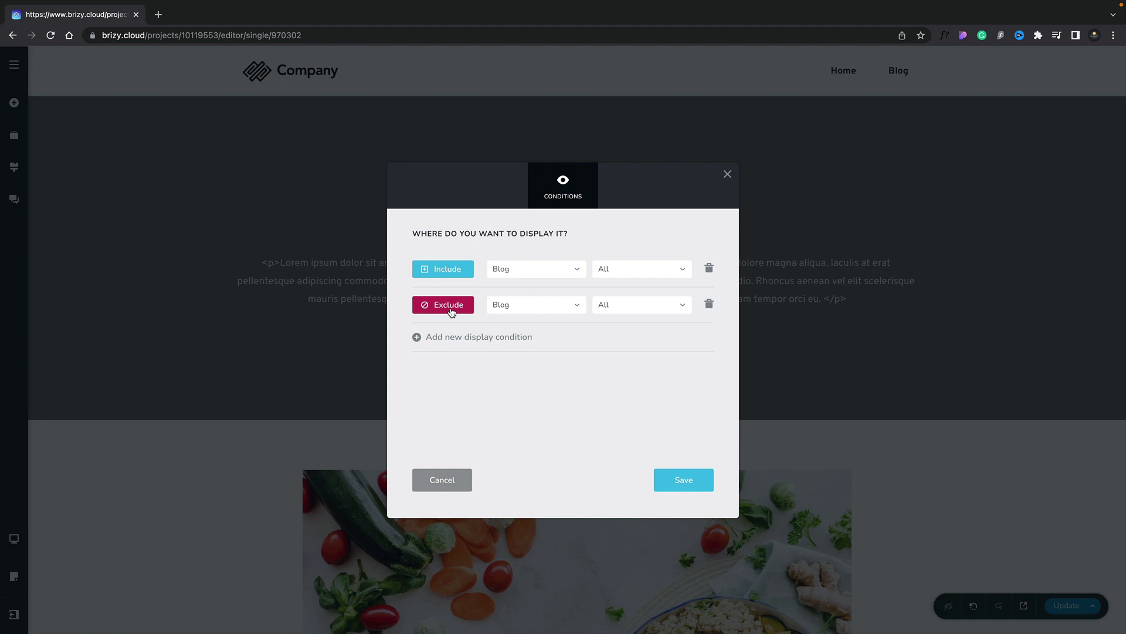
{"action": "left_click", "coordinate": [535, 304]}
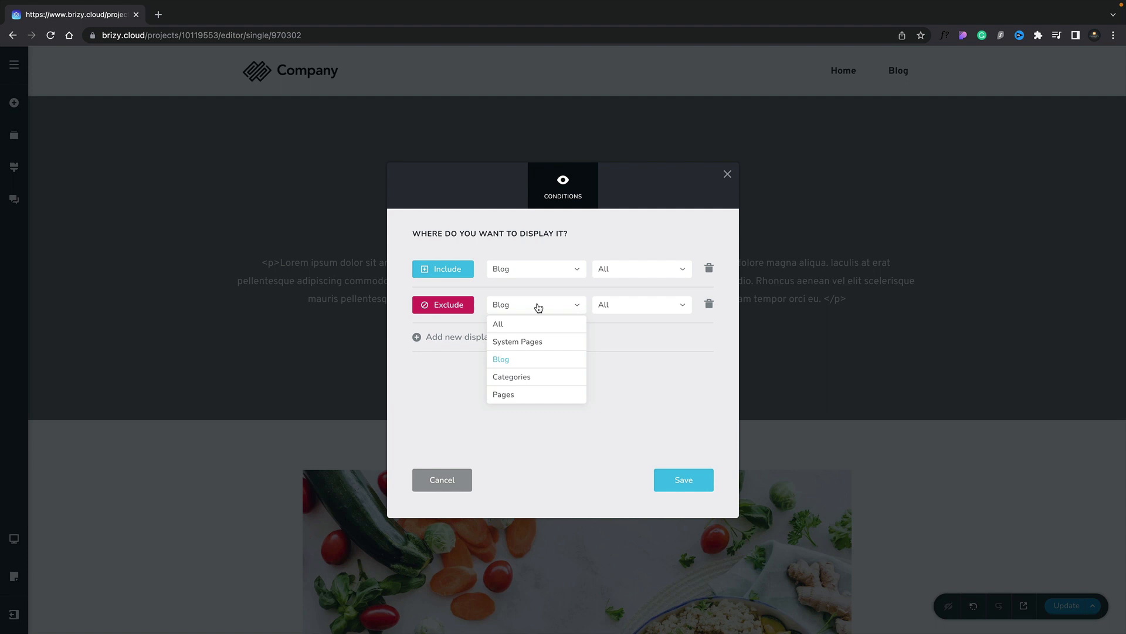
{"action": "left_click", "coordinate": [709, 304]}
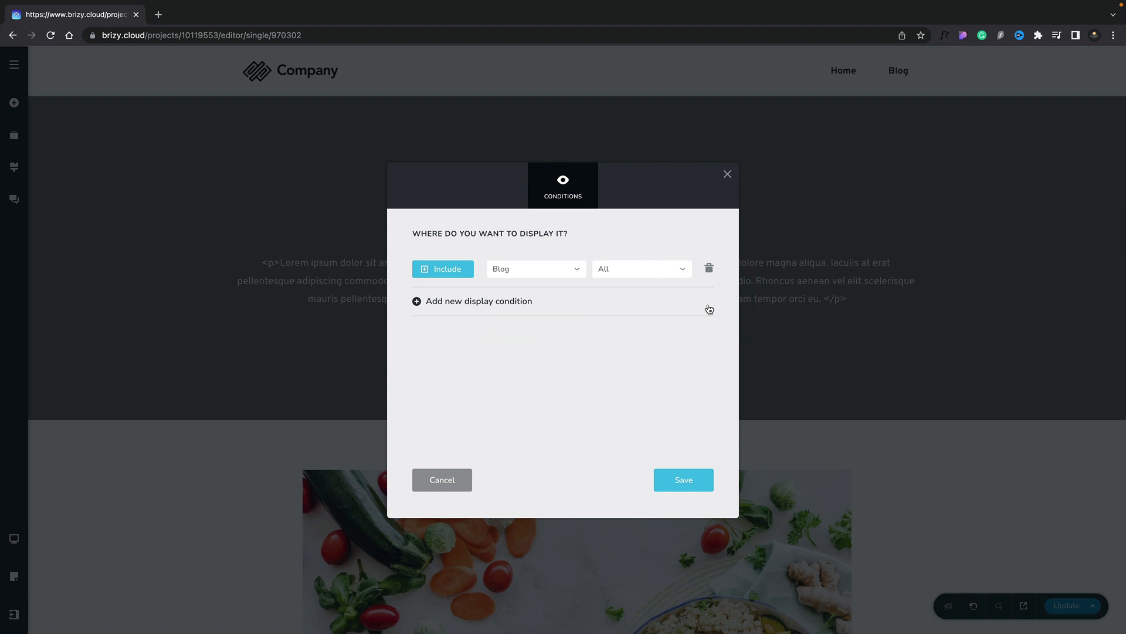
{"action": "left_click", "coordinate": [683, 480]}
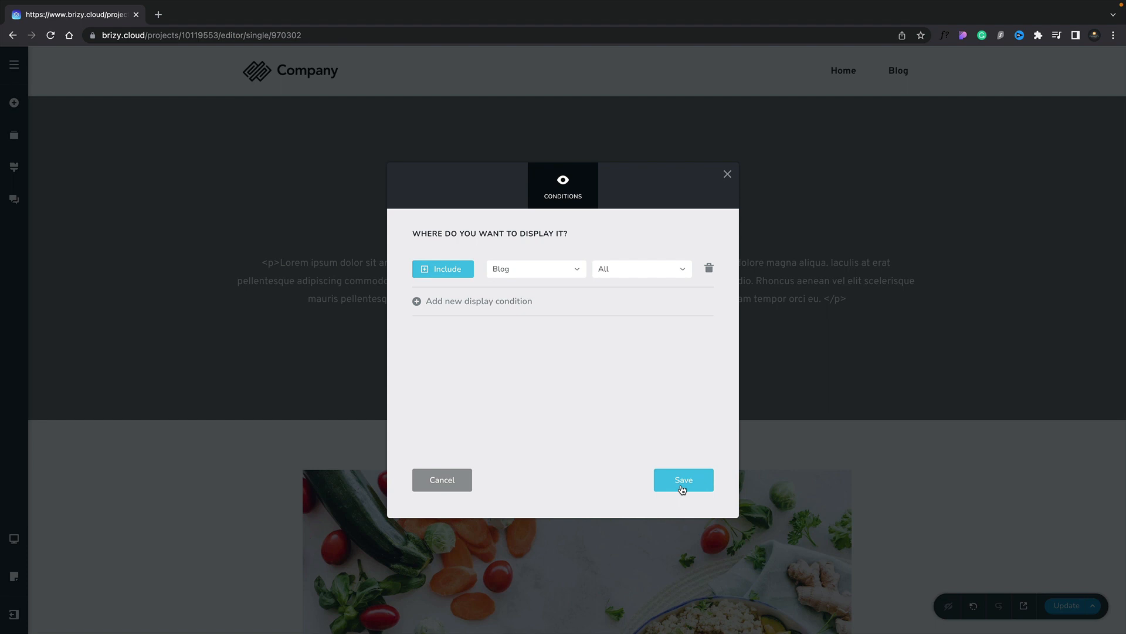
{"action": "mouse_move", "coordinate": [733, 283]}
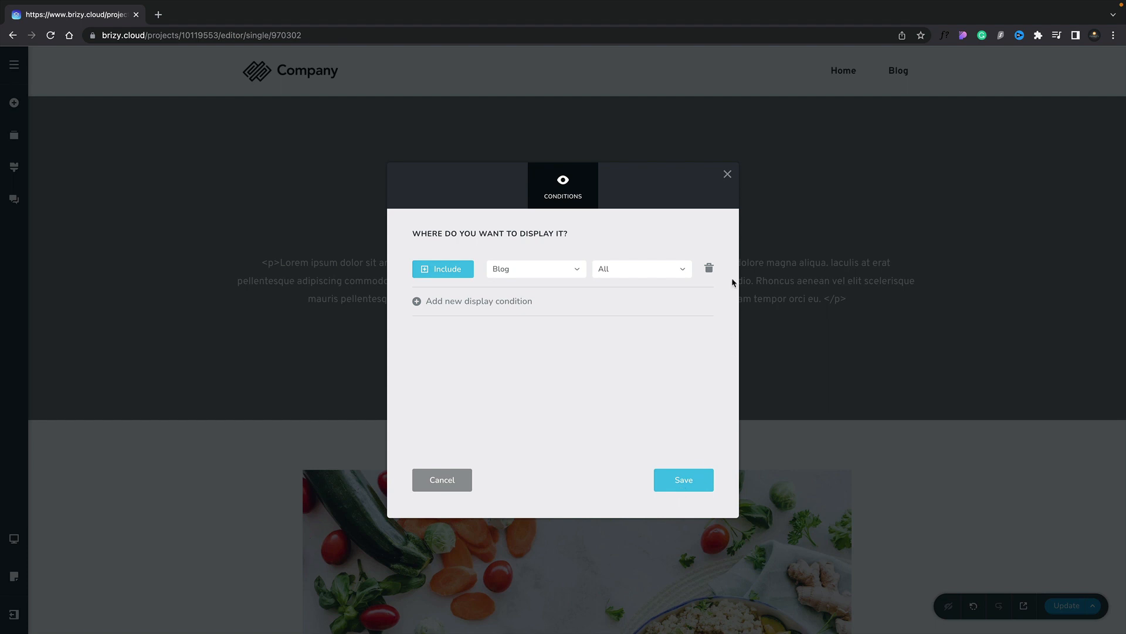
{"action": "left_click", "coordinate": [681, 478]}
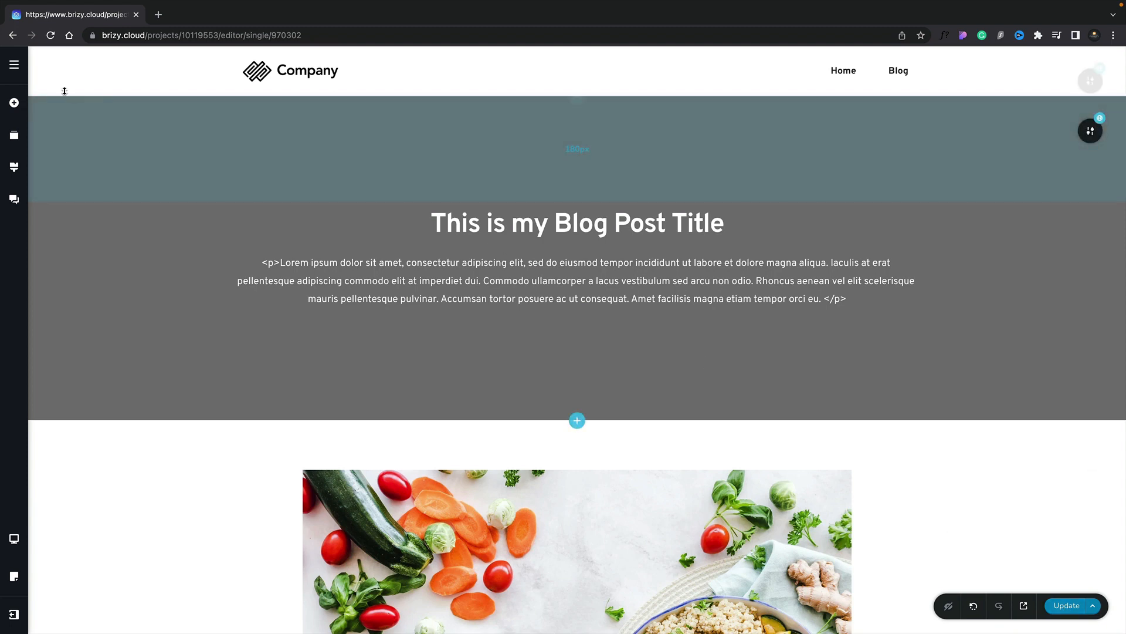
Step: Create a new post titled 'My New Blog Post' with a burger featured image
{"action": "left_click", "coordinate": [14, 65]}
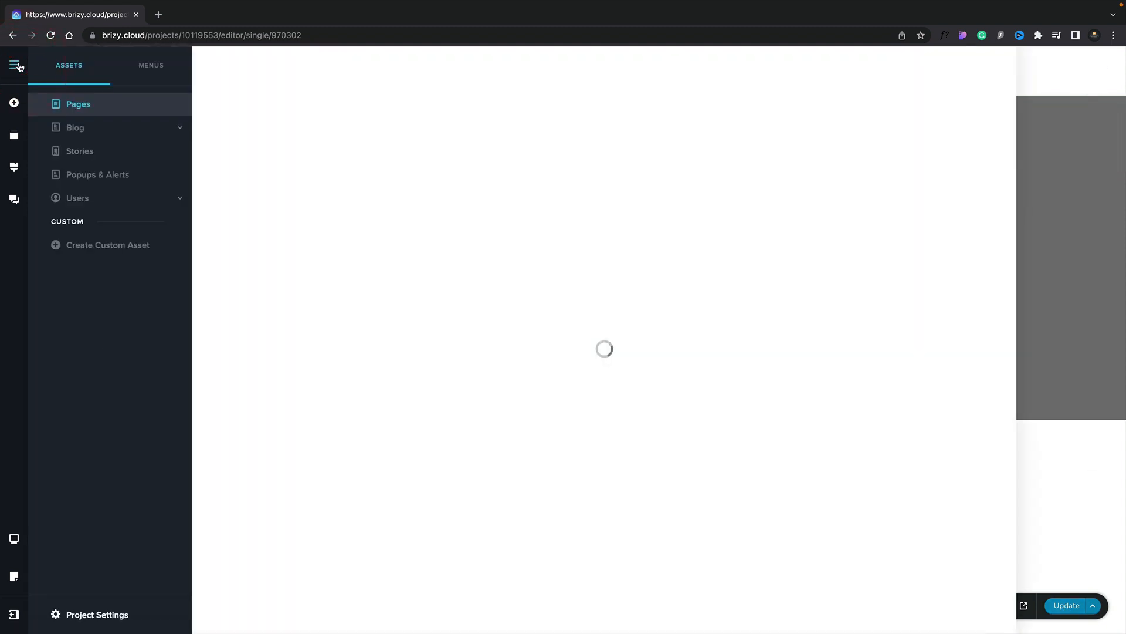
{"action": "left_click", "coordinate": [75, 127]}
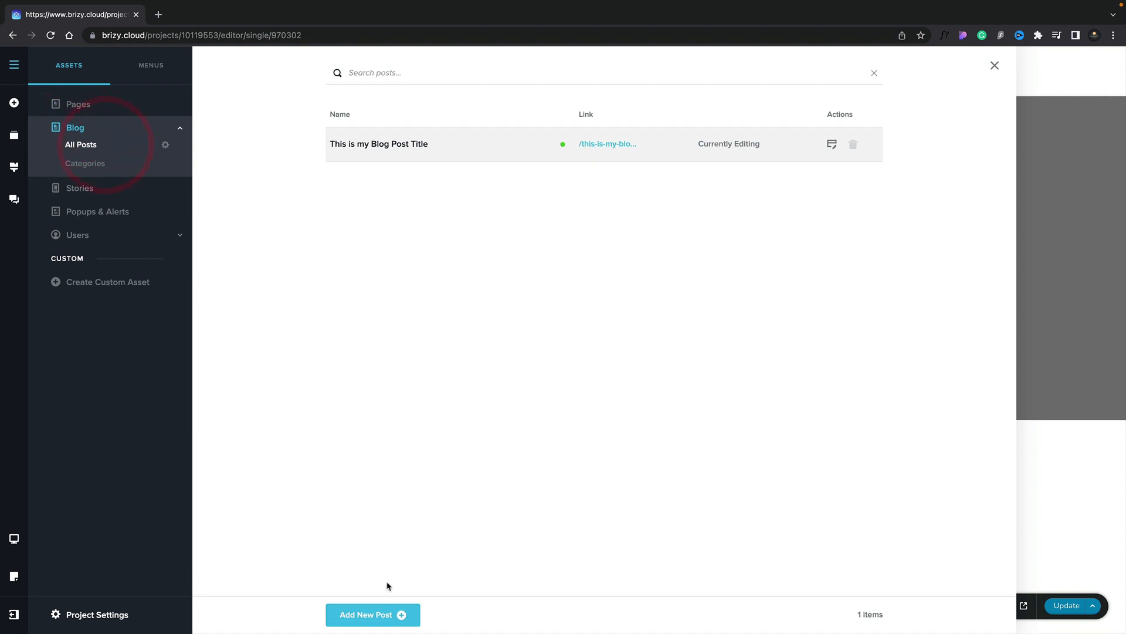
{"action": "left_click", "coordinate": [372, 614]}
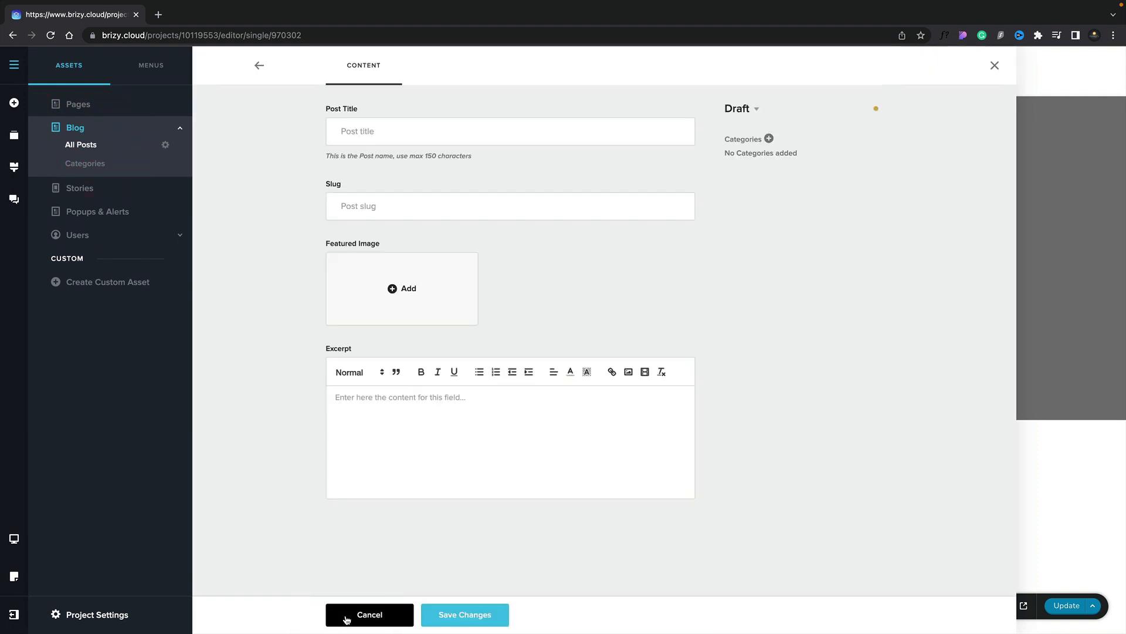
{"action": "type", "text": "My New Blog Post"}
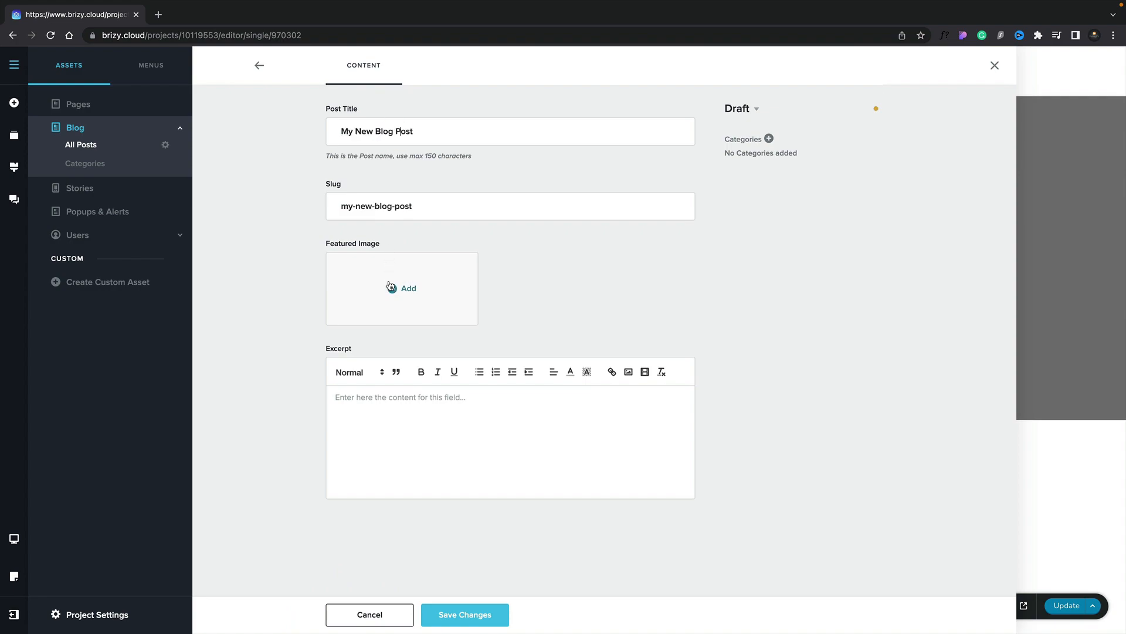
{"action": "left_click", "coordinate": [401, 287]}
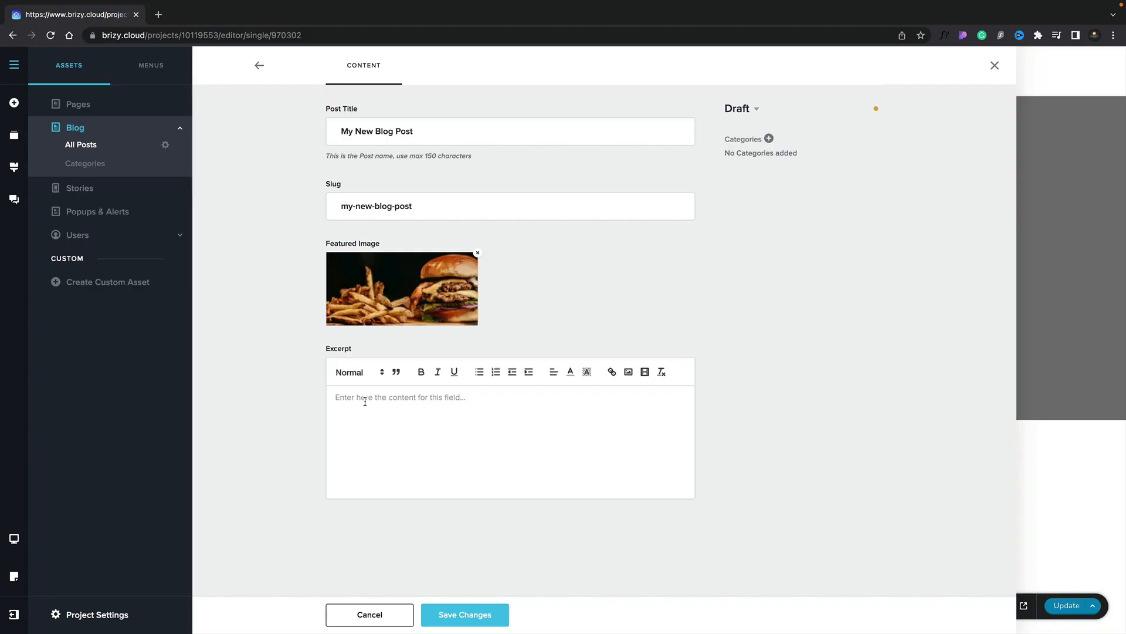
Step: Give the post its Lorem ipsum excerpt, assign the Blog category and save it
{"action": "type", "text": "Egestas egestas fringilla phasellus faucibus scelerisque. Ultrices neque ornare aenean euismod elementum nisi quis. Eu turpis egestas pretium aenean."}
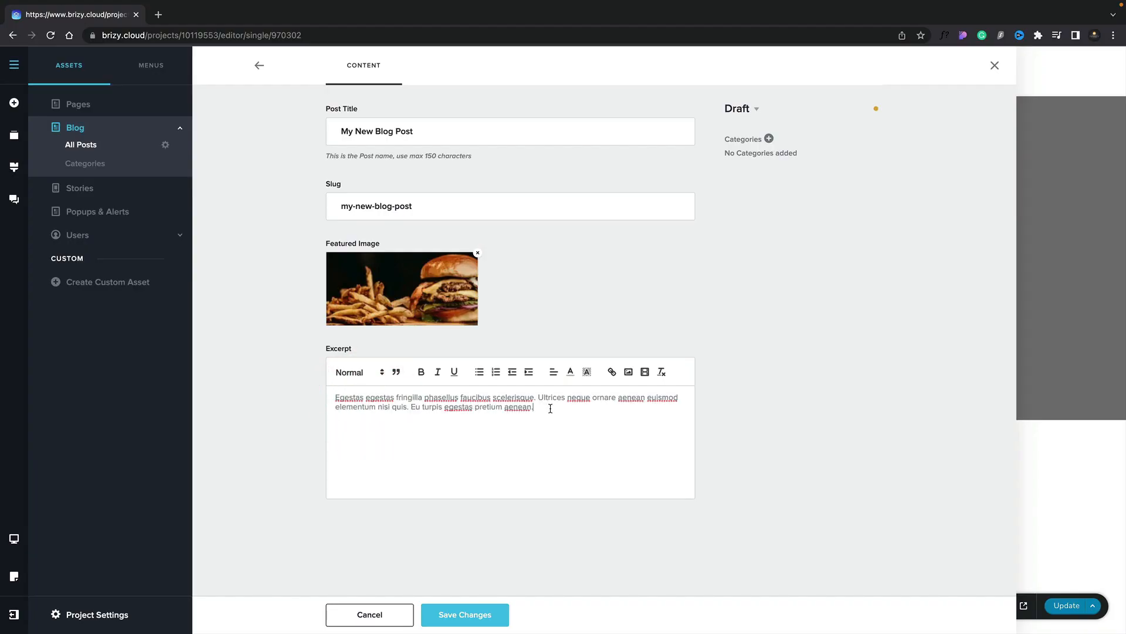
{"action": "left_click", "coordinate": [770, 138]}
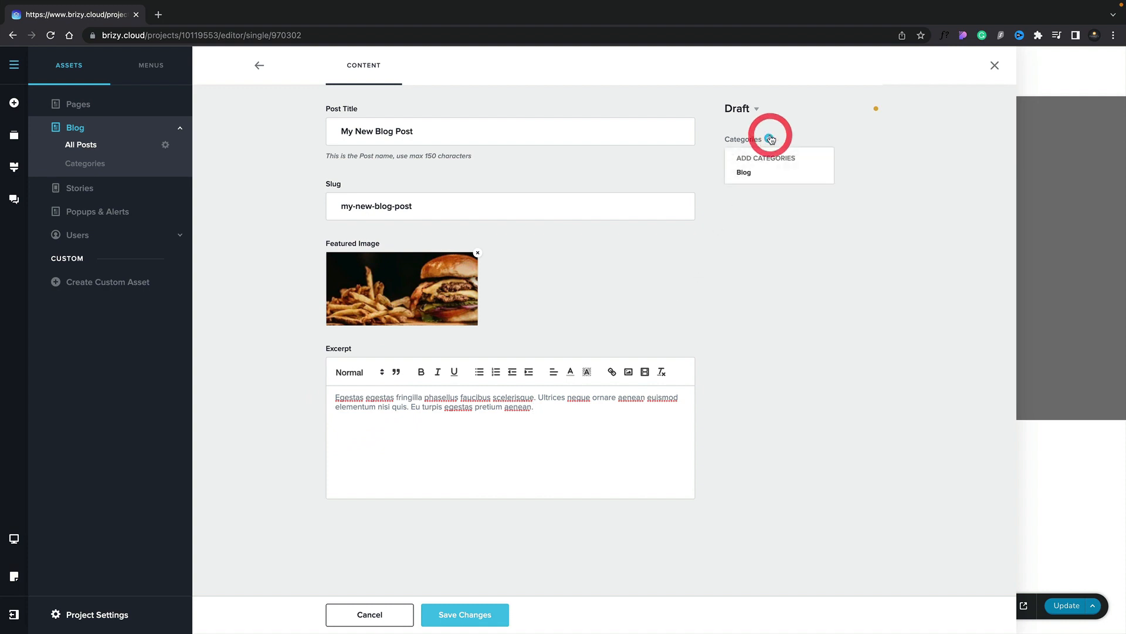
{"action": "left_click", "coordinate": [744, 171]}
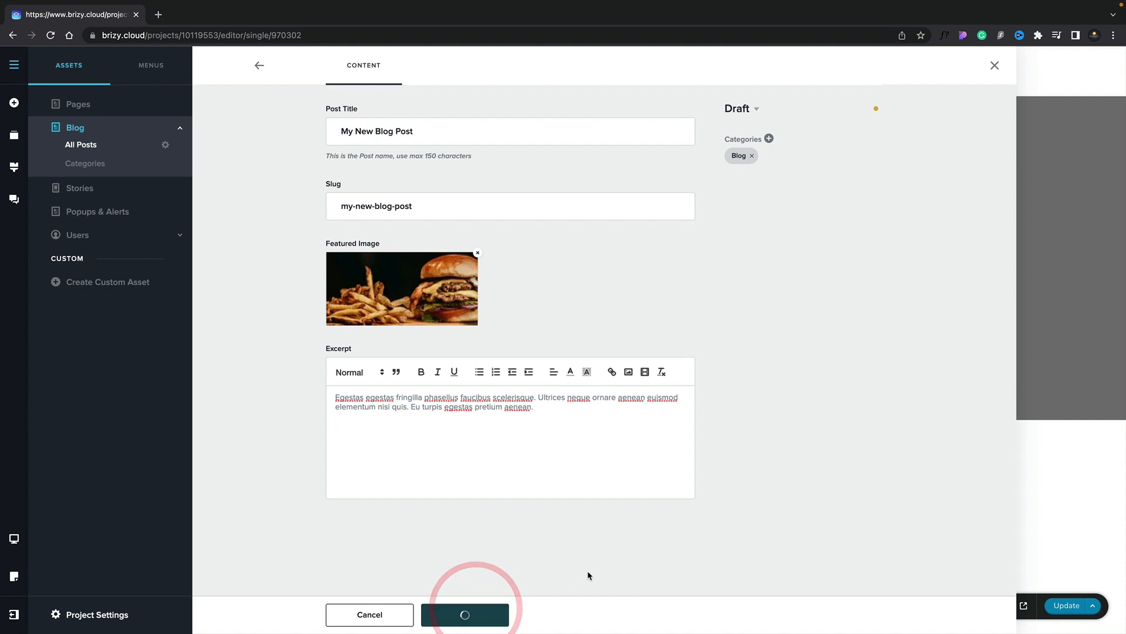
{"action": "left_click", "coordinate": [464, 613]}
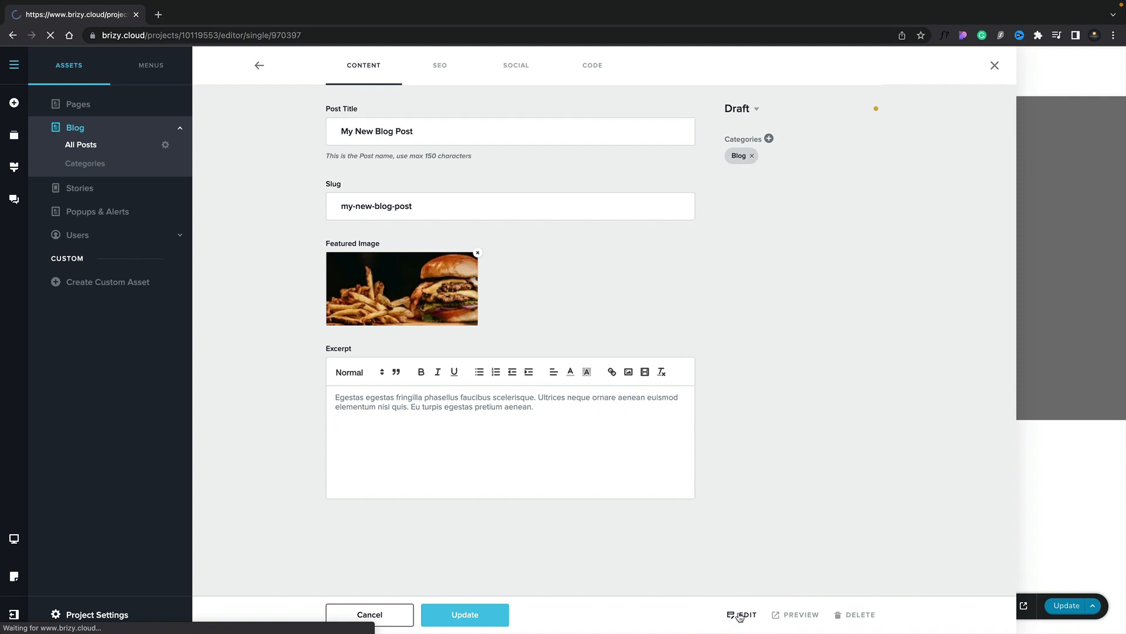
Step: Edit the new post and add an empty custom block below the dynamic header
{"action": "left_click", "coordinate": [741, 614]}
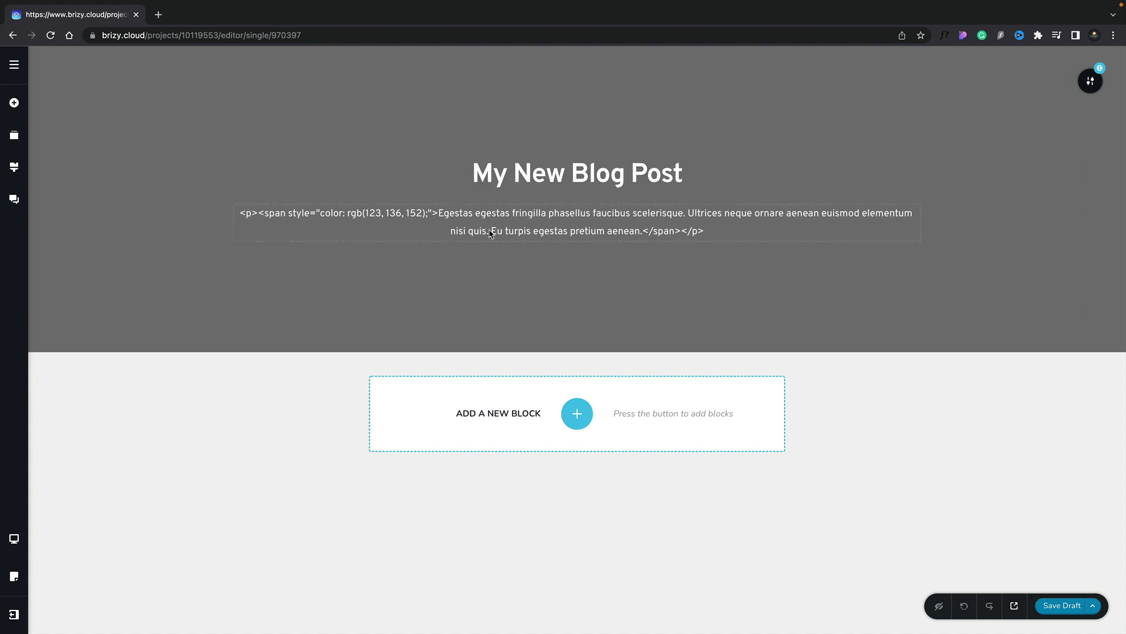
{"action": "mouse_move", "coordinate": [578, 413]}
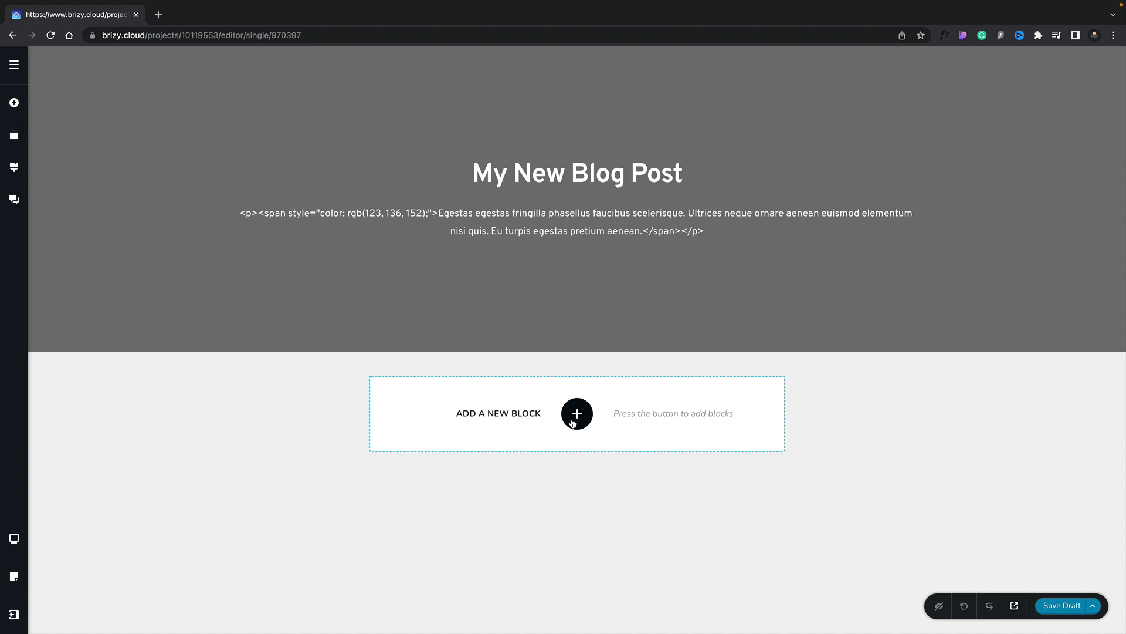
{"action": "left_click", "coordinate": [576, 413]}
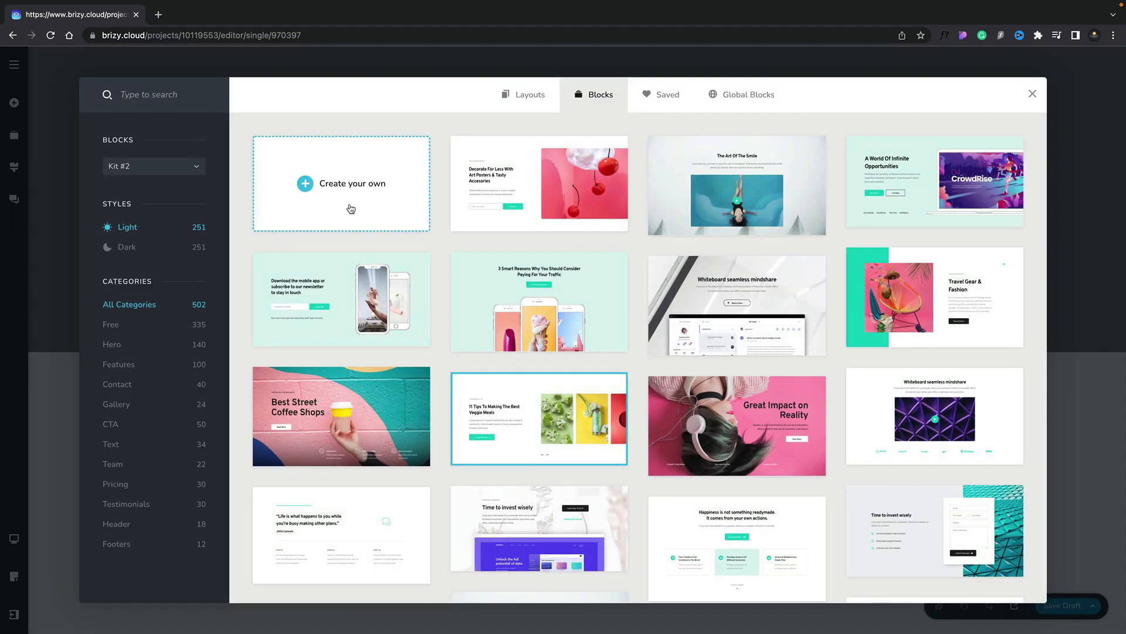
{"action": "left_click", "coordinate": [1032, 94]}
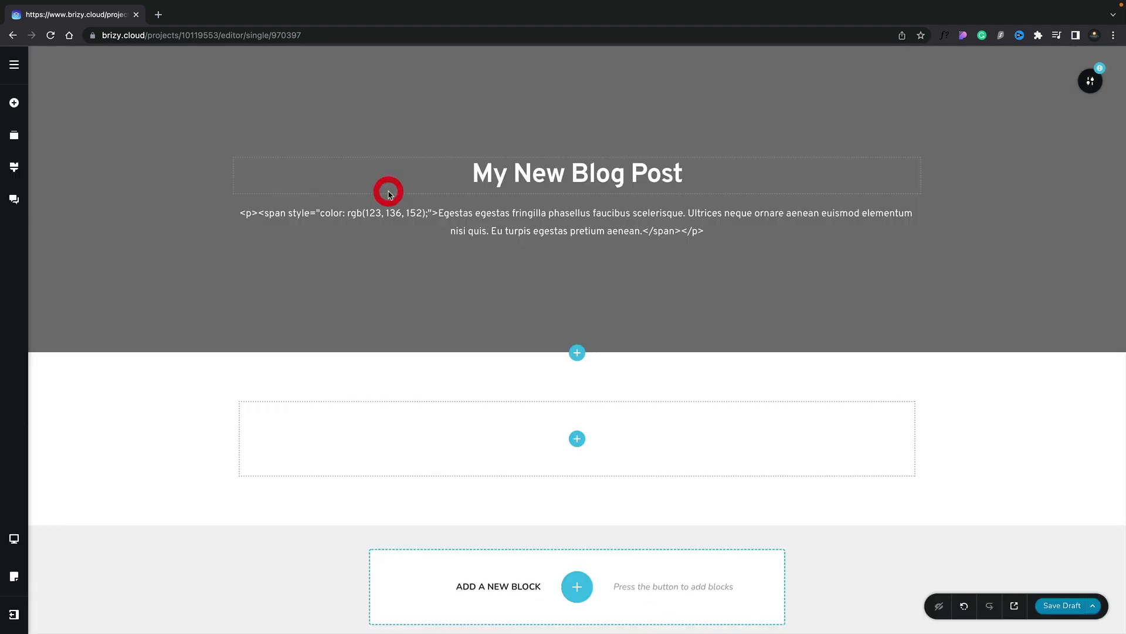
{"action": "left_click", "coordinate": [577, 439]}
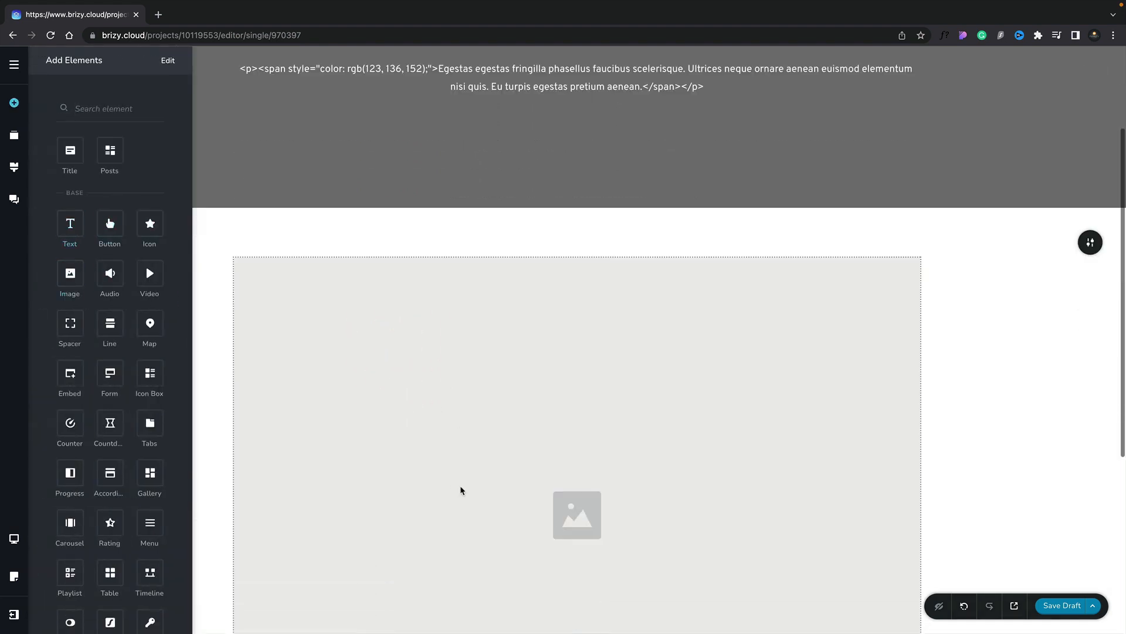
Step: Place the pasta photo in the block's Image element and ready the post for publishing
{"action": "left_click", "coordinate": [577, 514]}
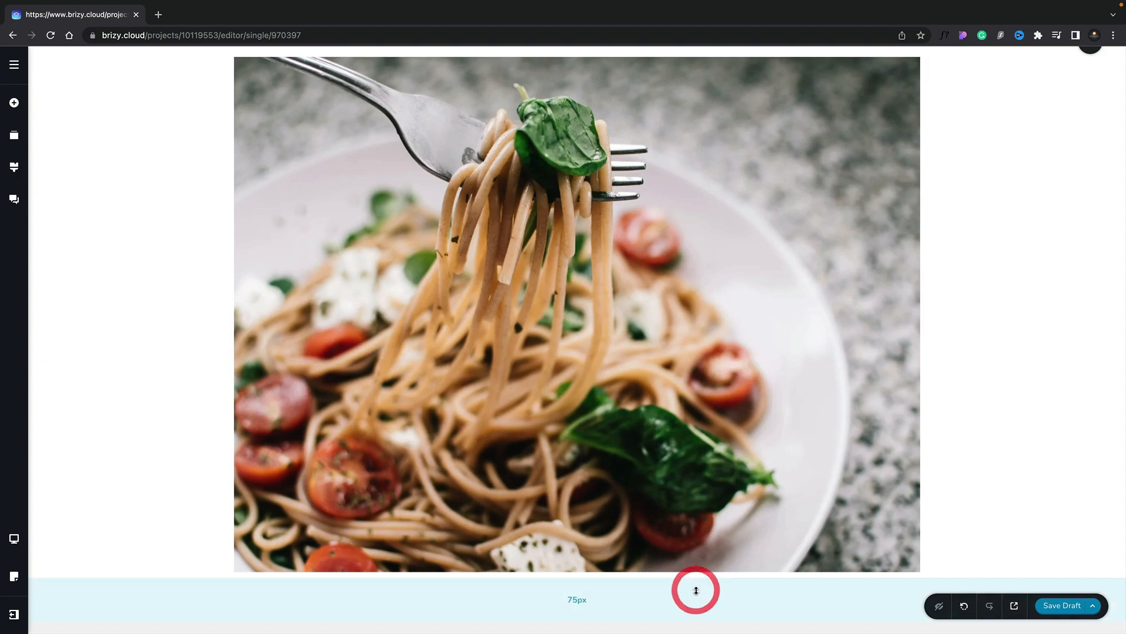
{"action": "scroll", "scroll_direction": "down", "scroll_amount": 3}
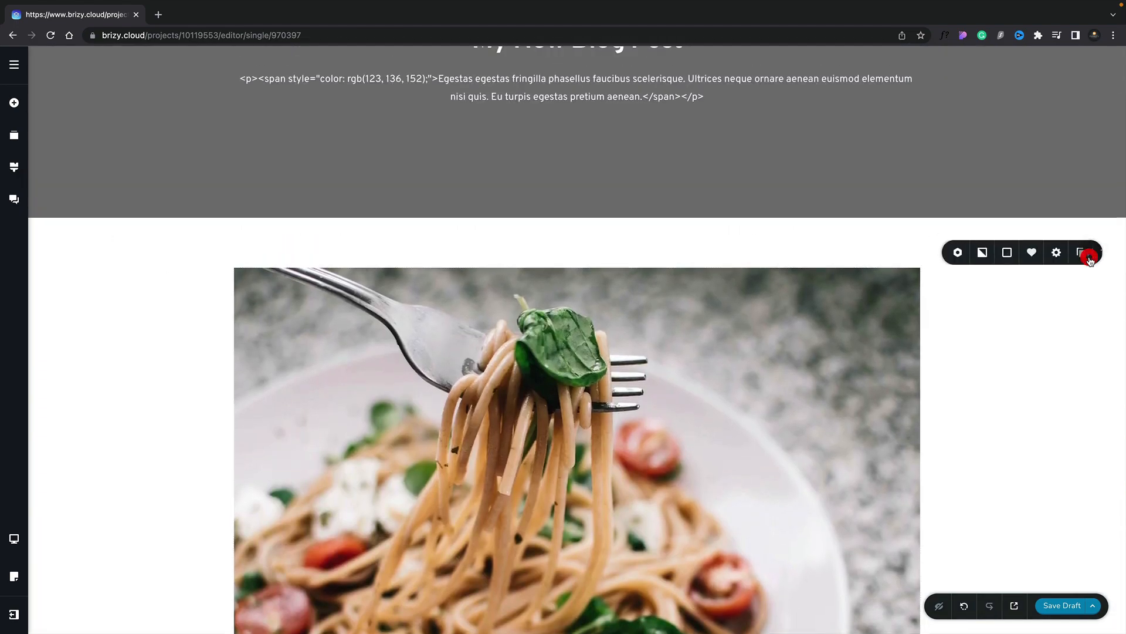
{"action": "left_click", "coordinate": [1036, 252]}
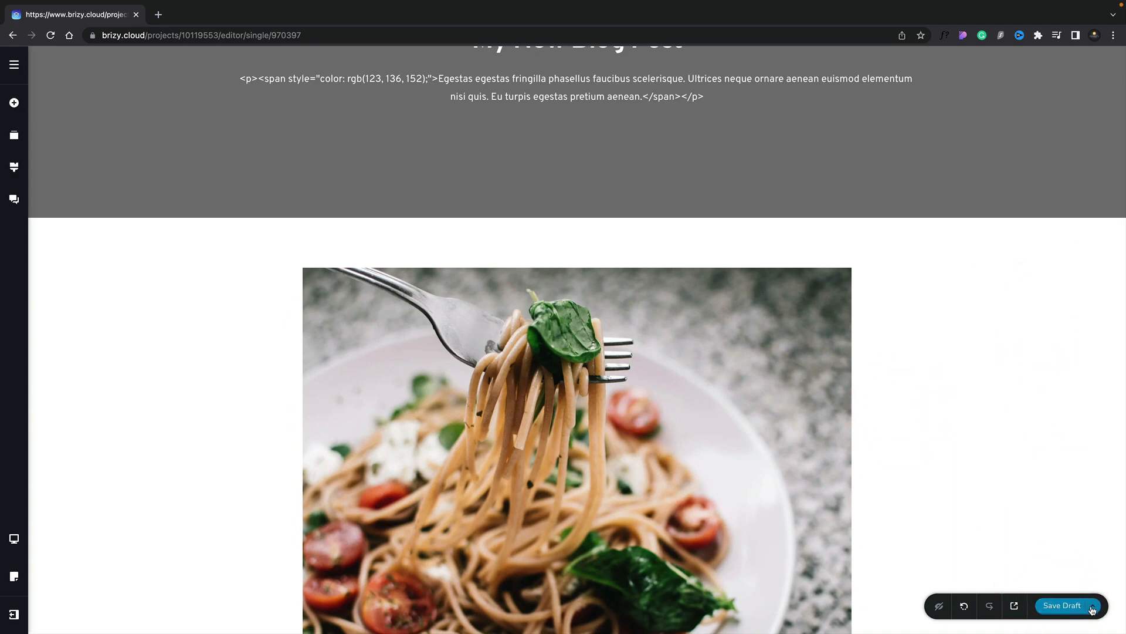
{"action": "left_click", "coordinate": [1092, 605]}
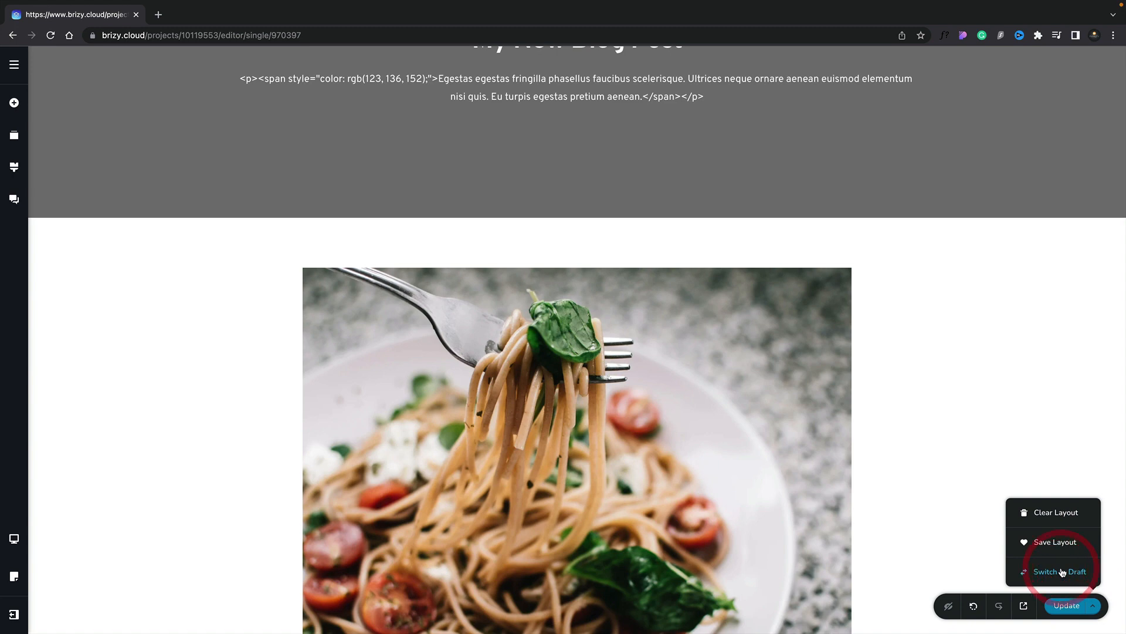
Step: View the live post: burger-backed header above the pasta image and body text
{"action": "left_click", "coordinate": [1023, 605]}
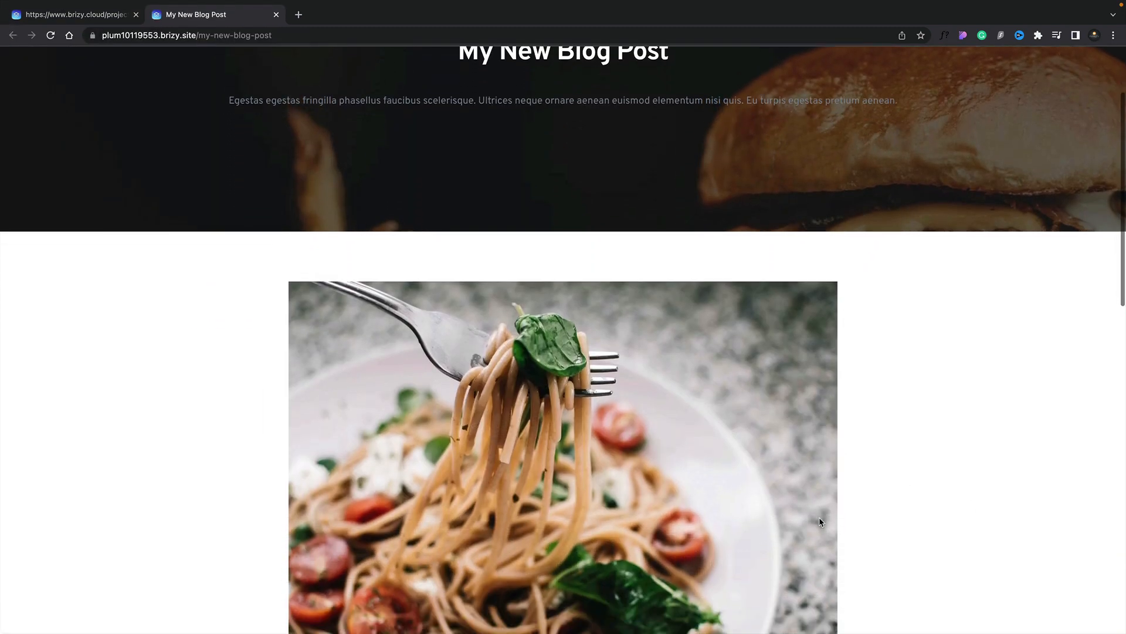
{"action": "scroll", "scroll_direction": "up", "scroll_amount": 3}
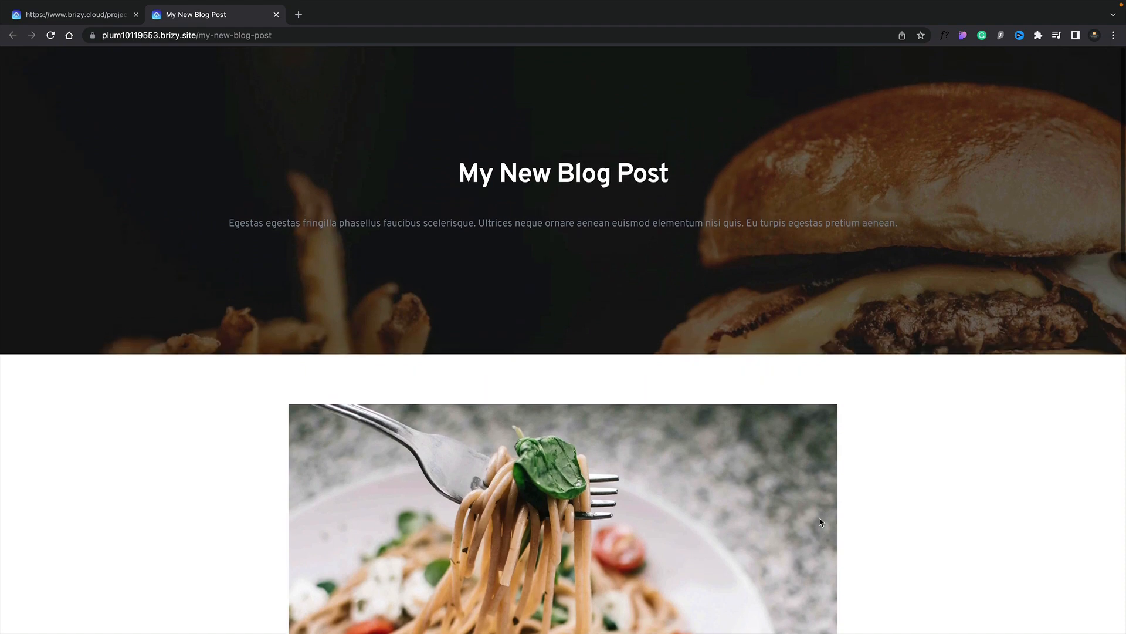
{"action": "scroll", "scroll_direction": "down", "scroll_amount": 3}
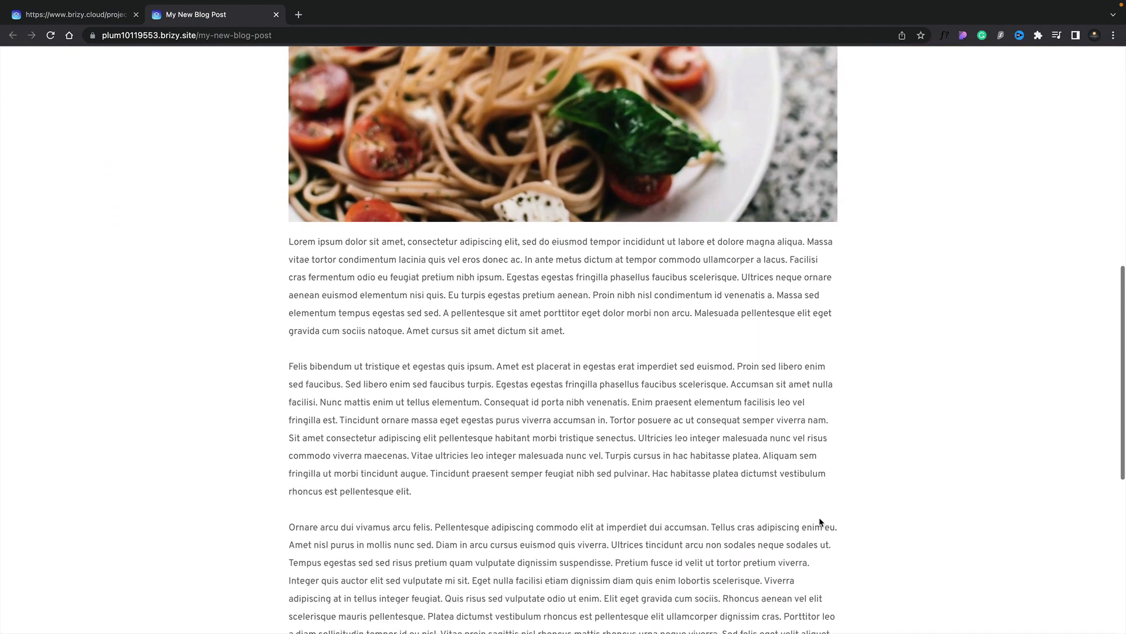
{"action": "scroll", "scroll_direction": "down", "scroll_amount": 3}
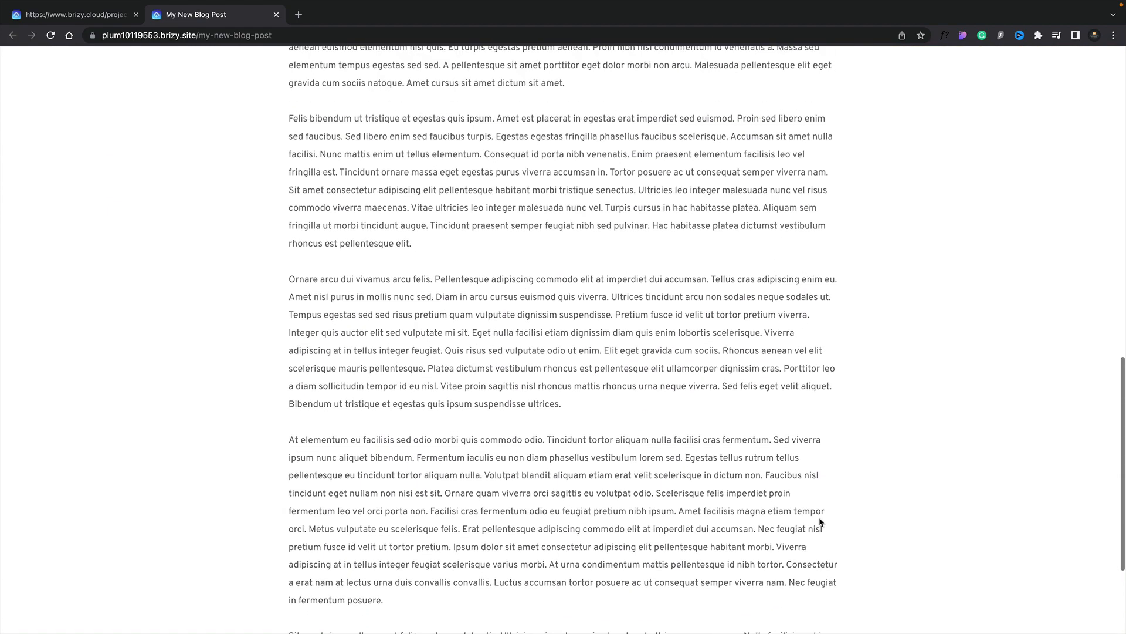
{"action": "scroll", "scroll_direction": "up", "scroll_amount": 3}
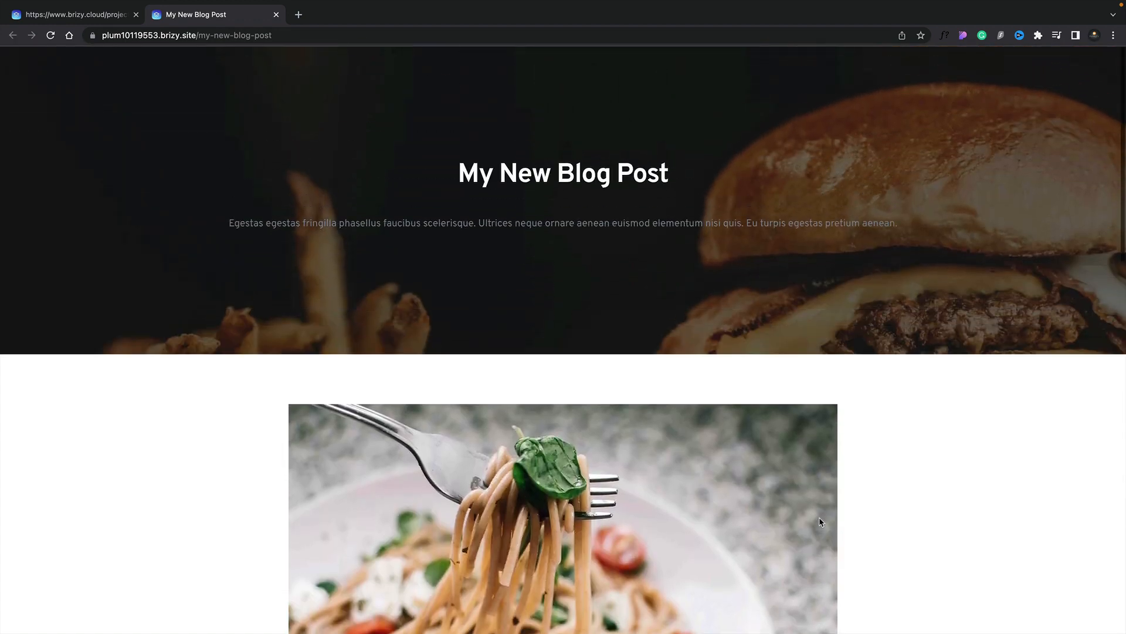